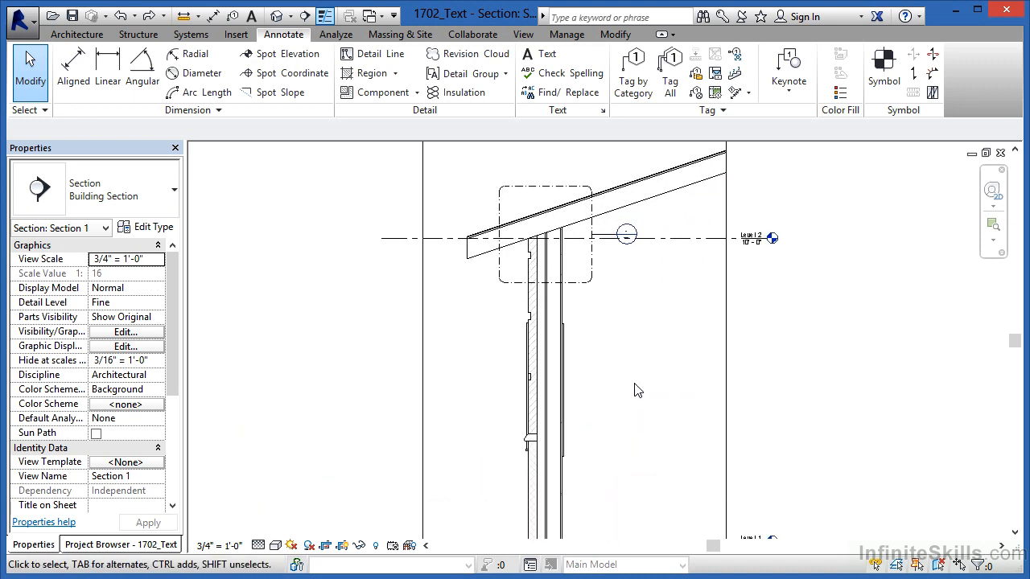
mouse_move(678, 405)
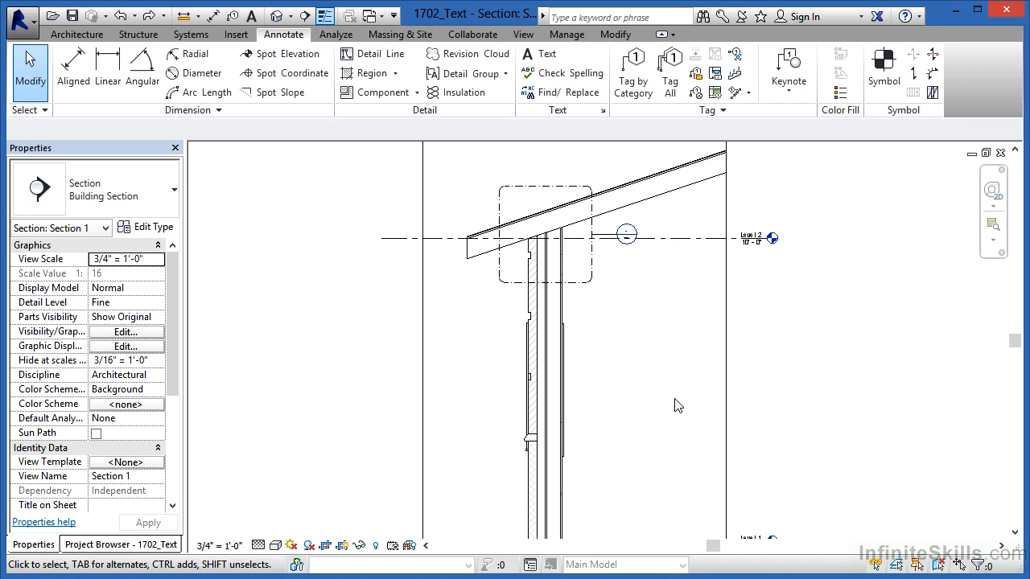
mouse_move(691, 395)
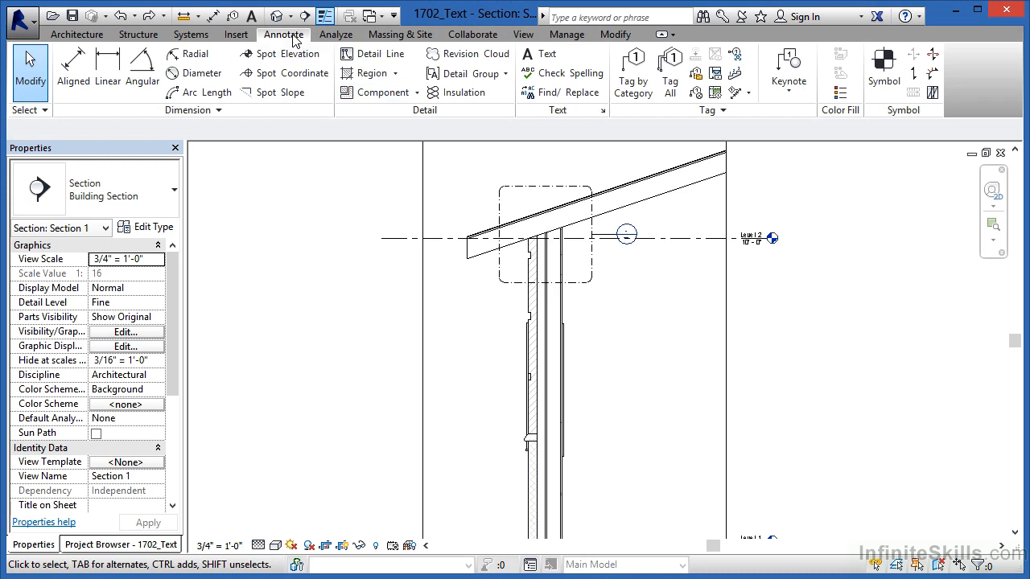
mouse_move(538, 53)
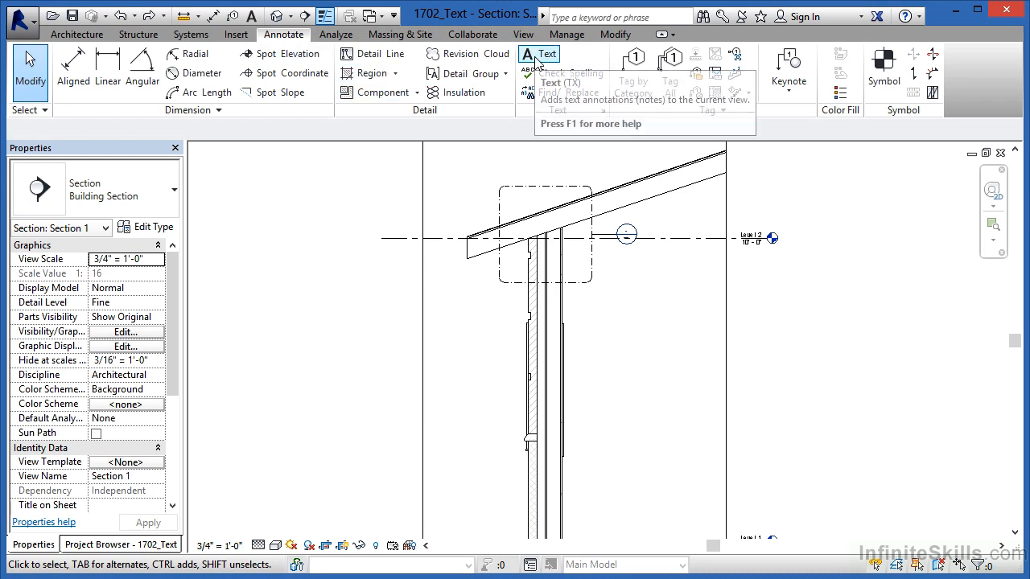
mouse_move(539, 54)
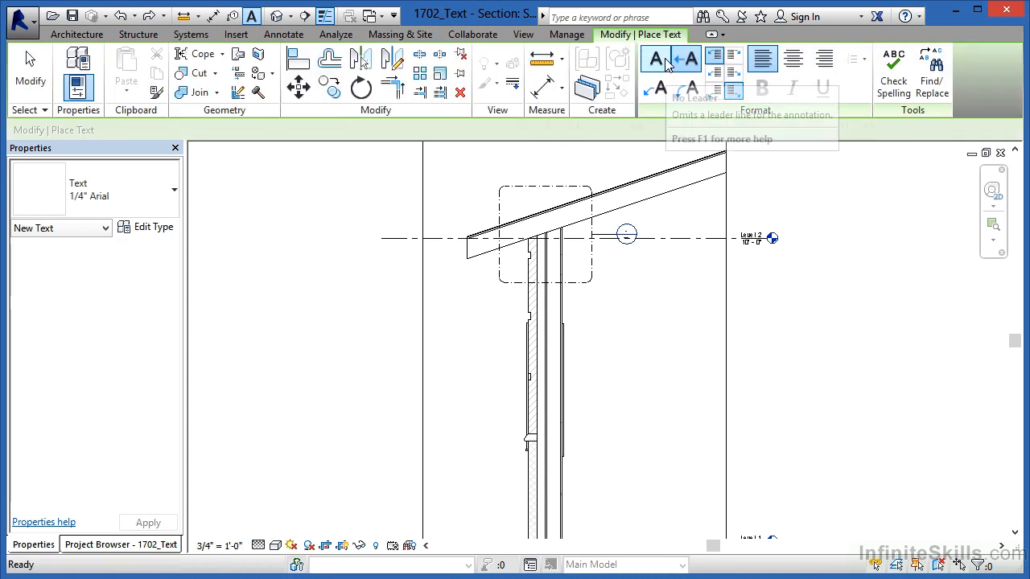
mouse_move(688, 63)
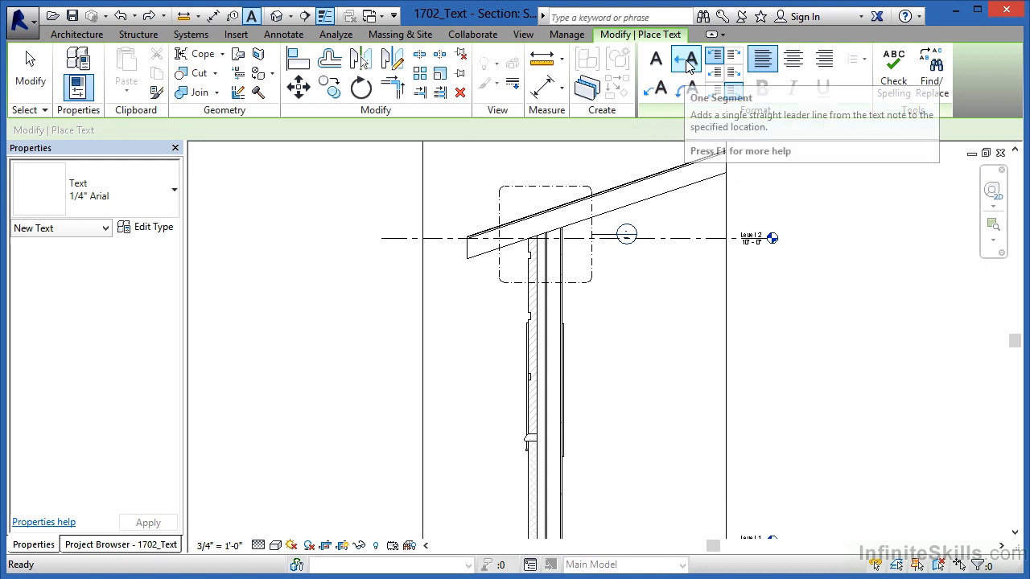
mouse_move(656, 60)
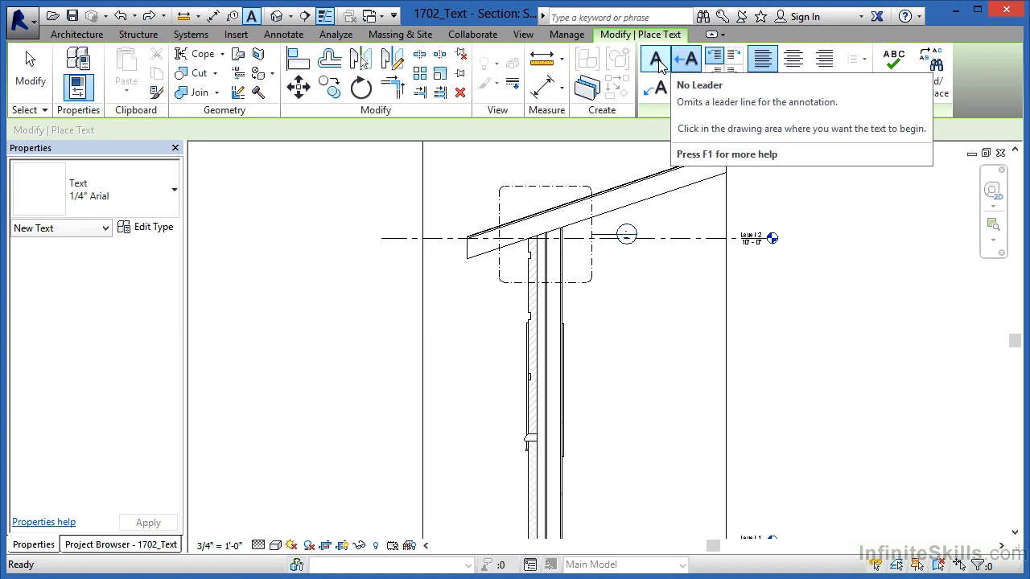
Place a leaderless text note reading GARAGE in the space right of the wall.
click(655, 58)
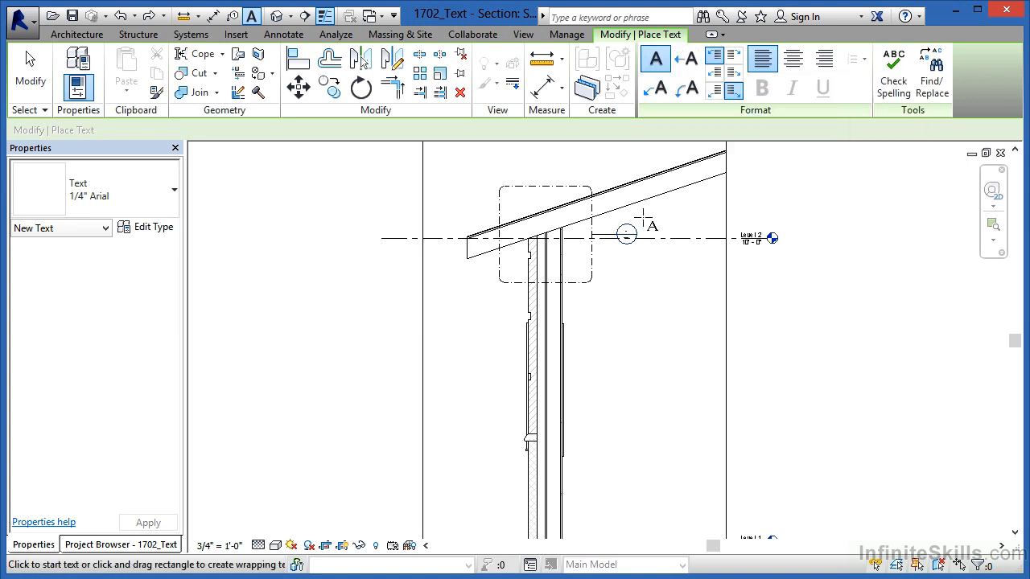
mouse_move(95, 189)
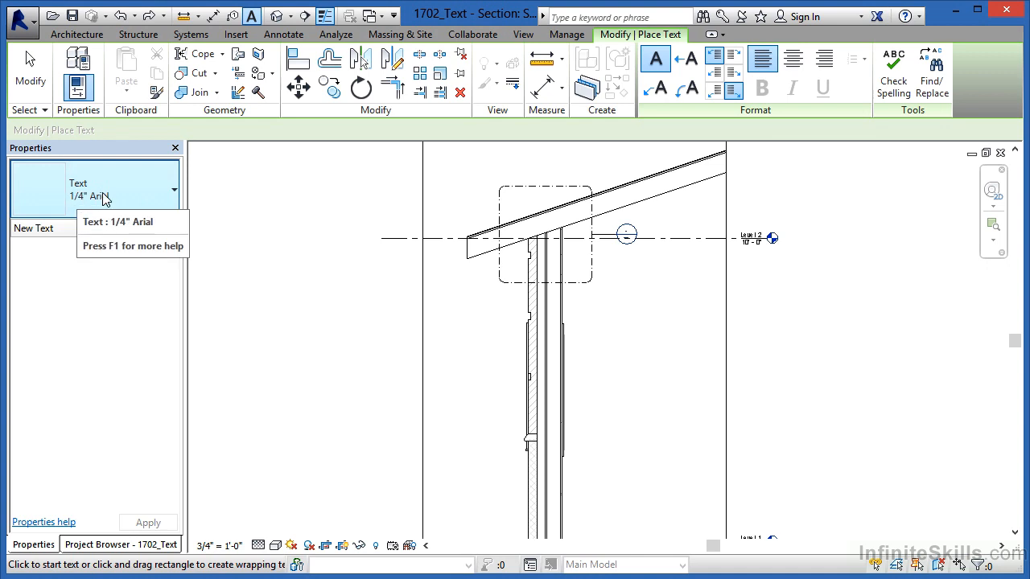
mouse_move(593, 352)
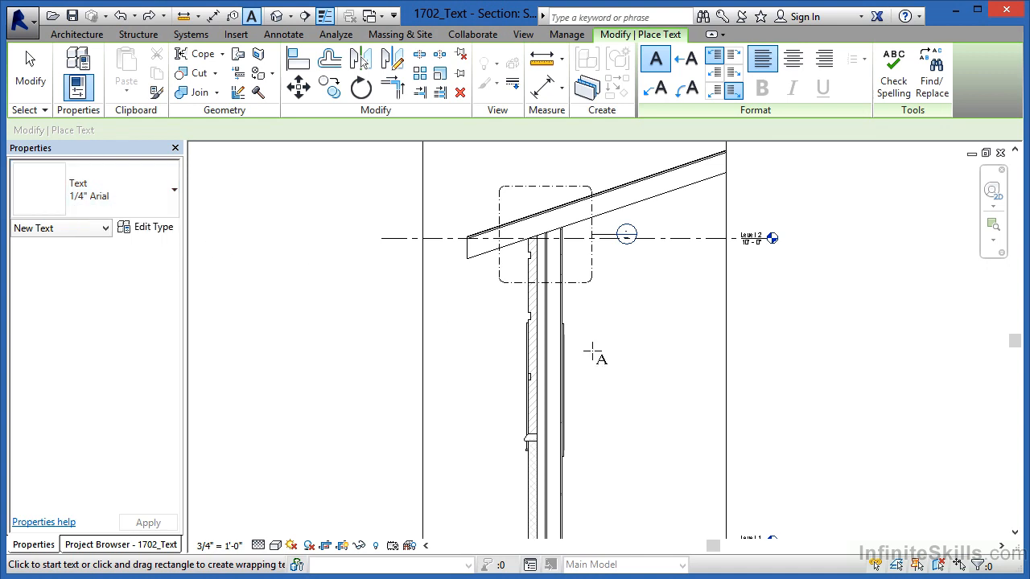
mouse_move(611, 413)
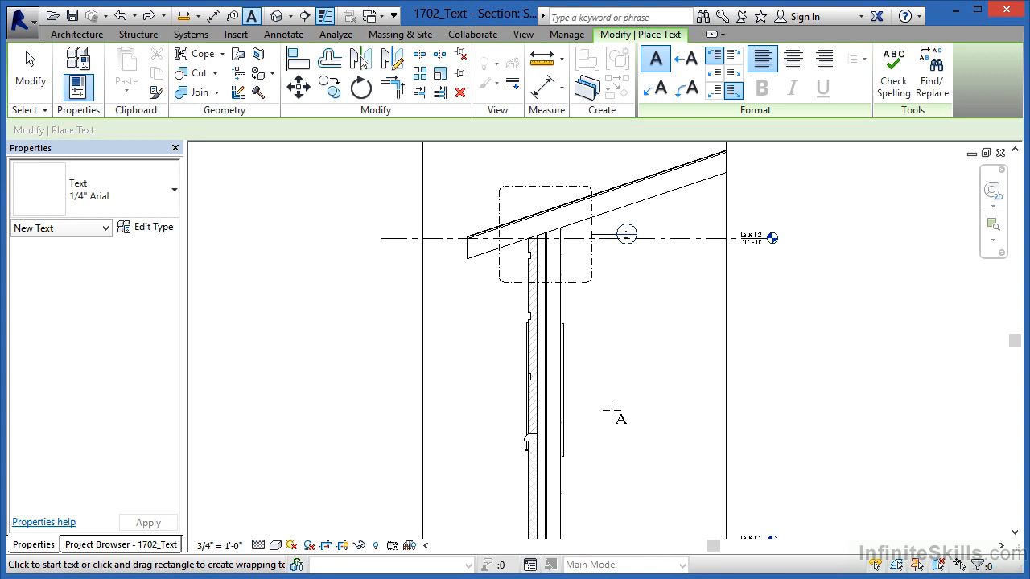
mouse_move(616, 414)
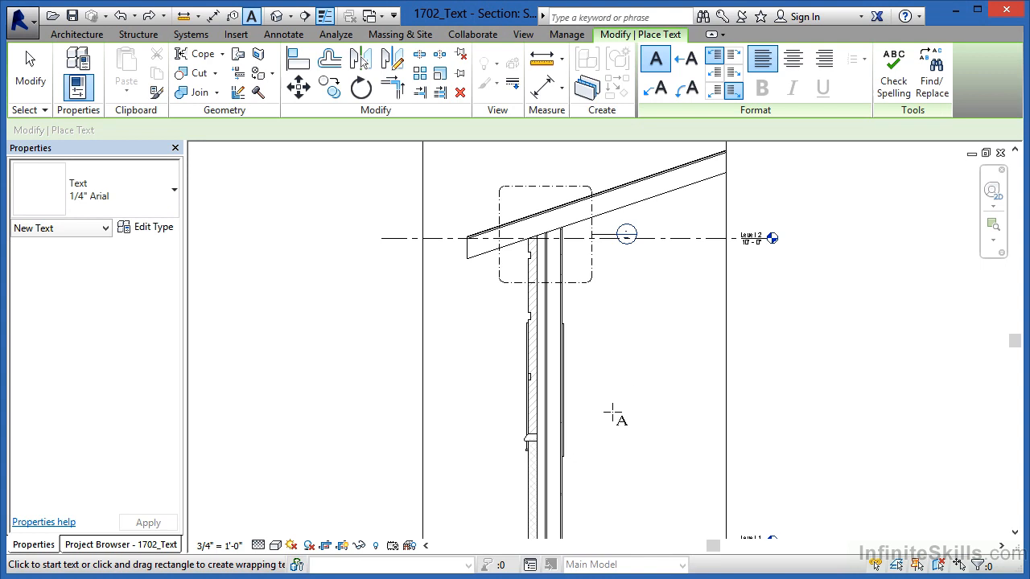
mouse_move(608, 412)
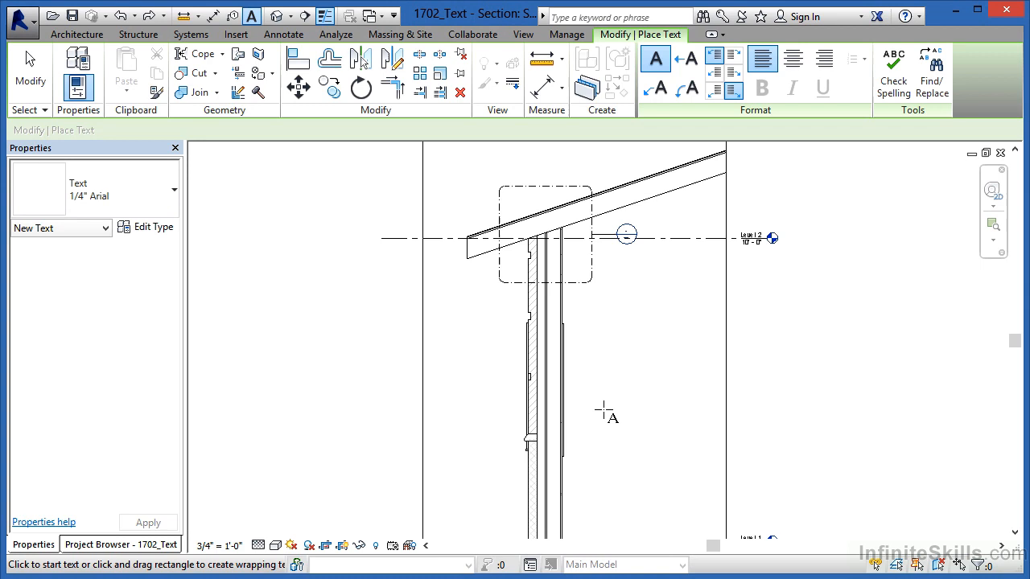
click(605, 412)
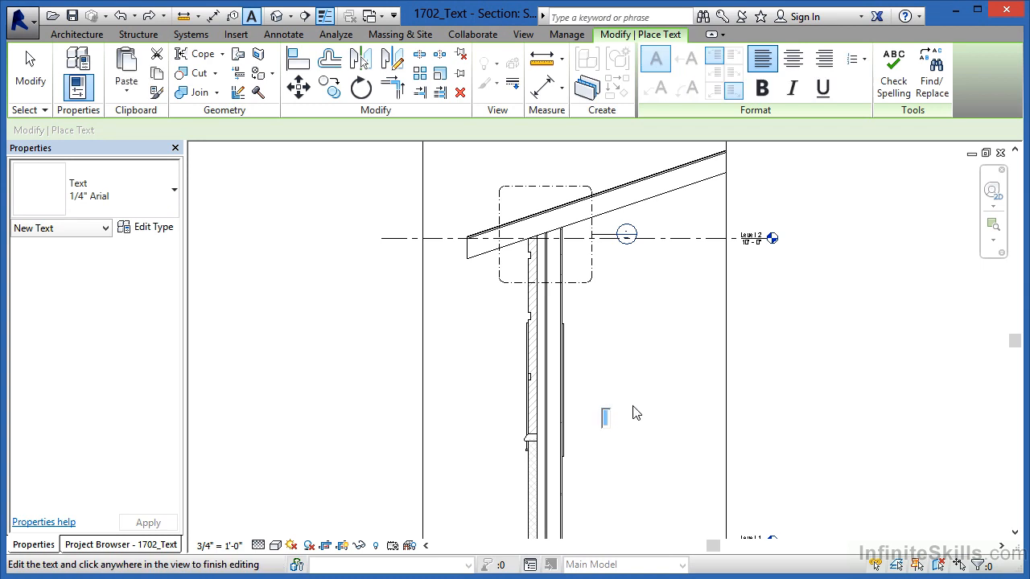
text(GARAGE)
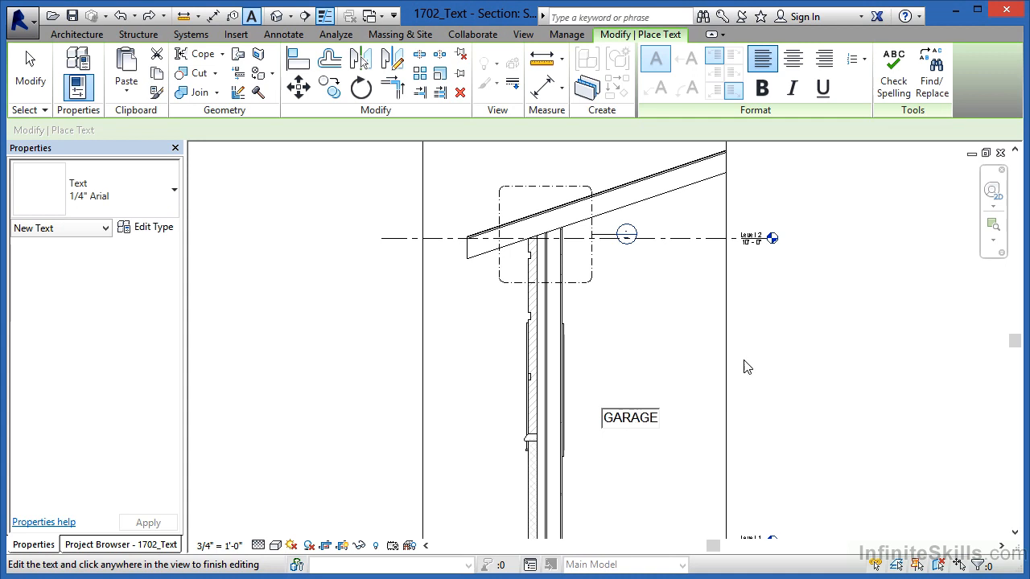
mouse_move(803, 341)
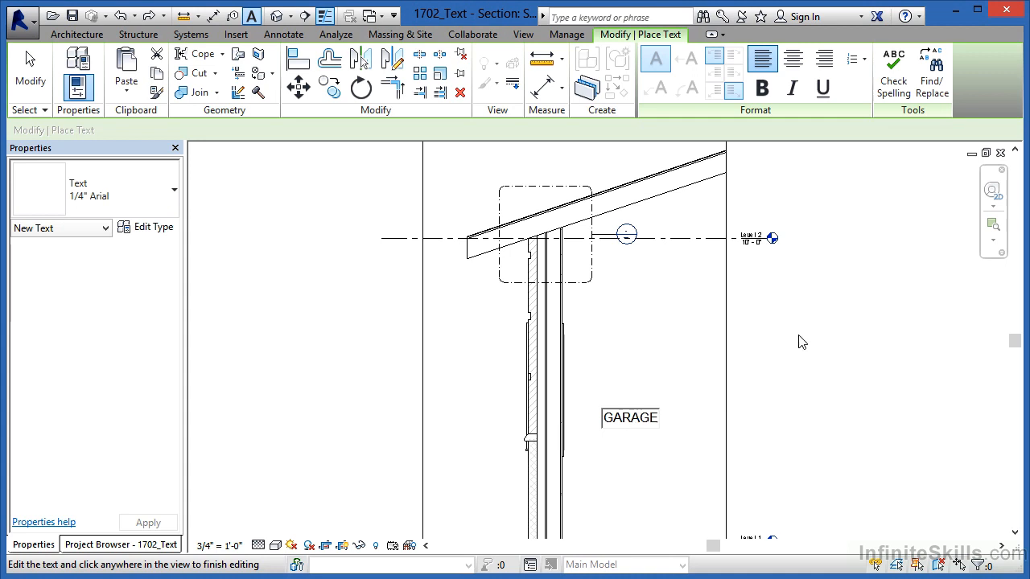
click(630, 418)
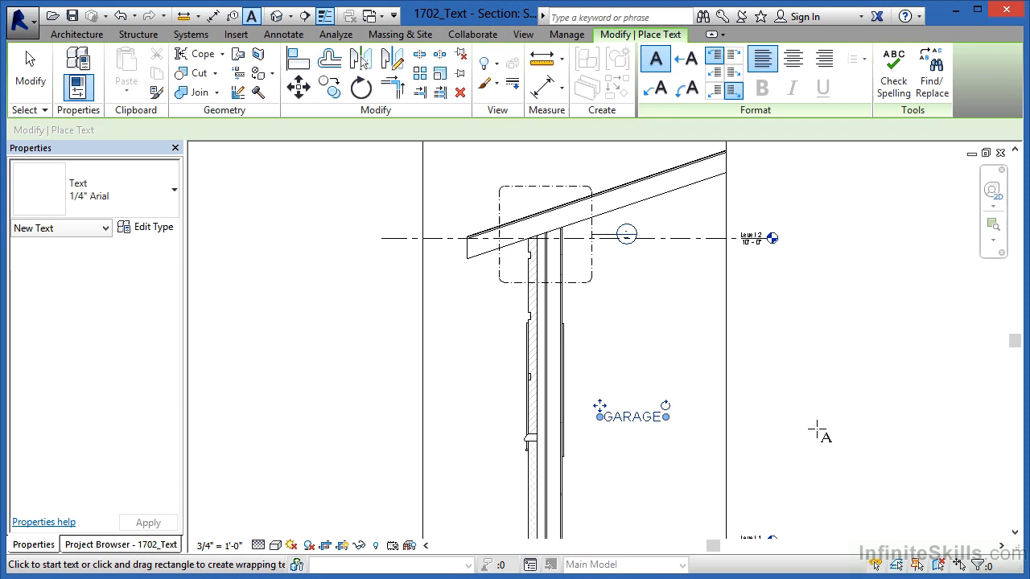
mouse_move(732, 423)
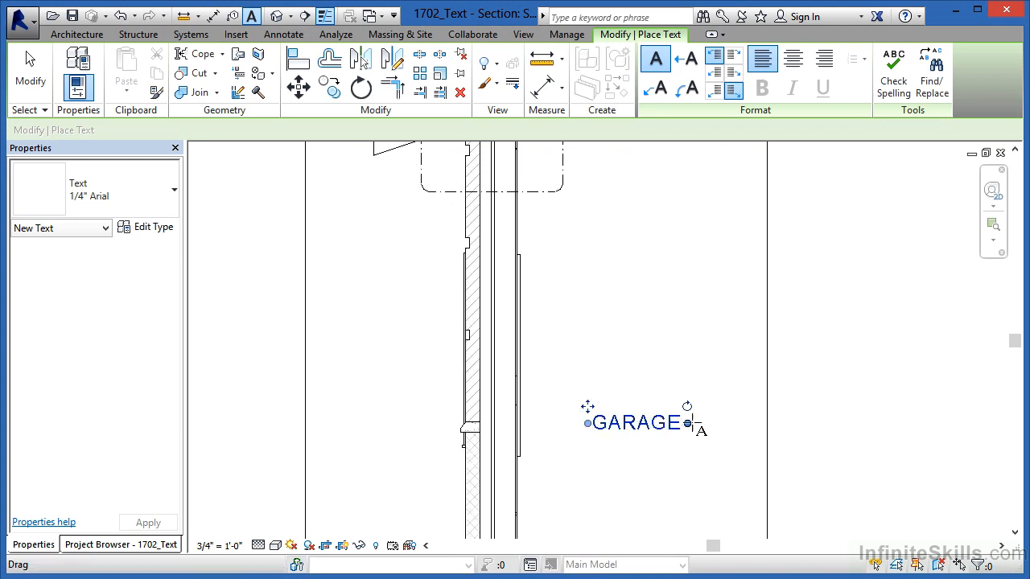
mouse_move(686, 412)
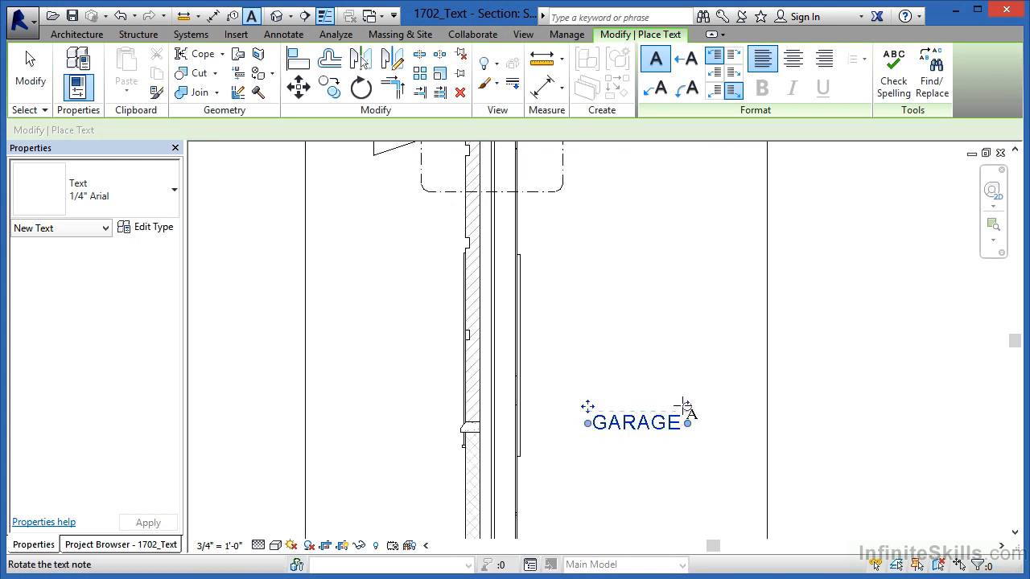
mouse_move(686, 402)
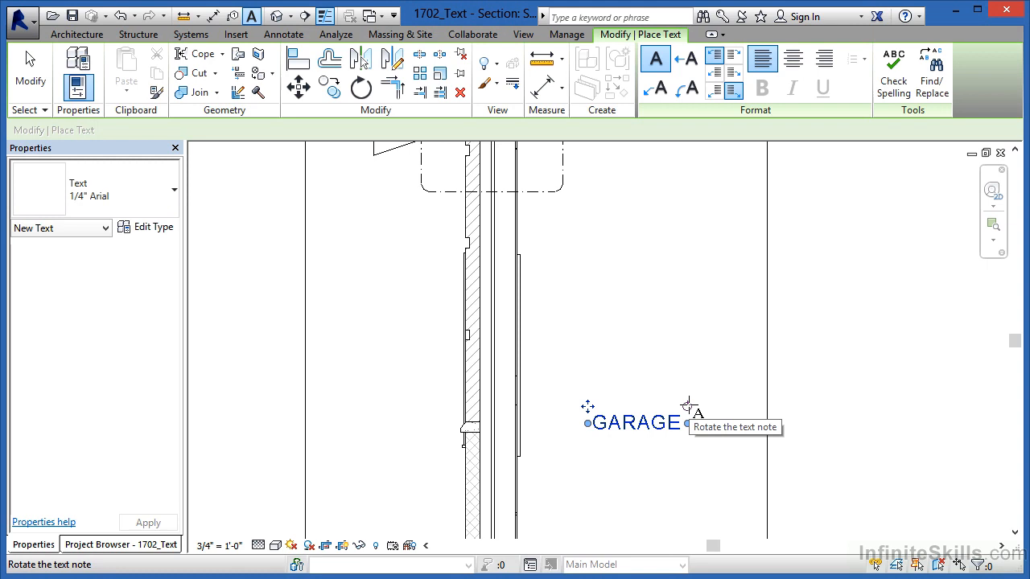
mouse_move(815, 497)
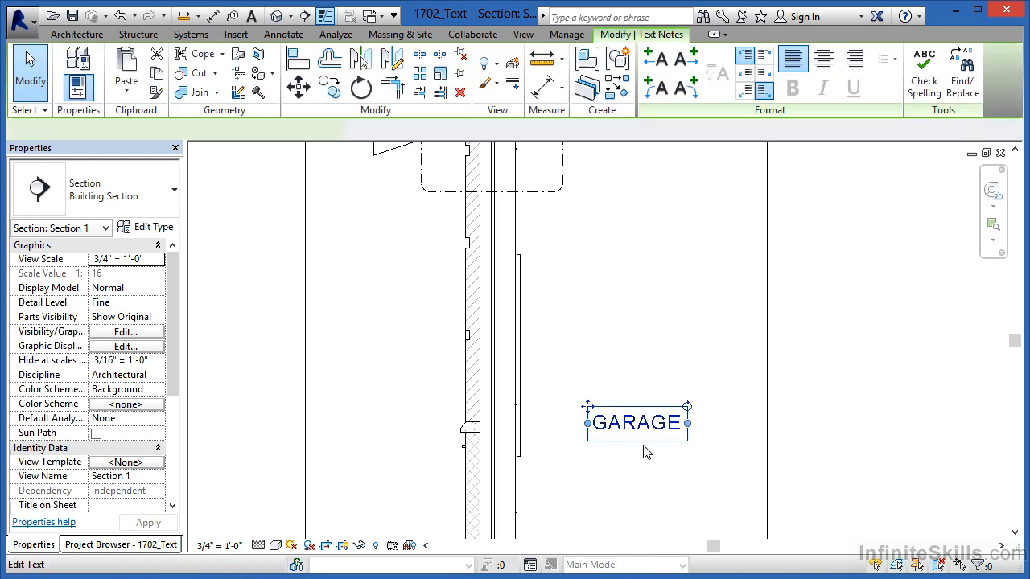
Edit the GARAGE note, inserting TWO CAR before GARAGE.
click(636, 422)
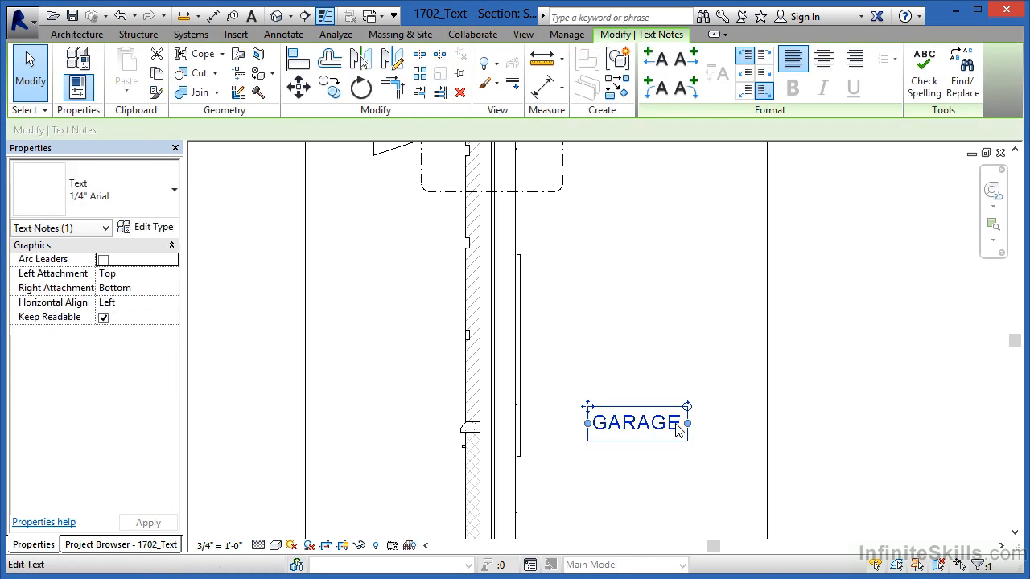
double_click(635, 422)
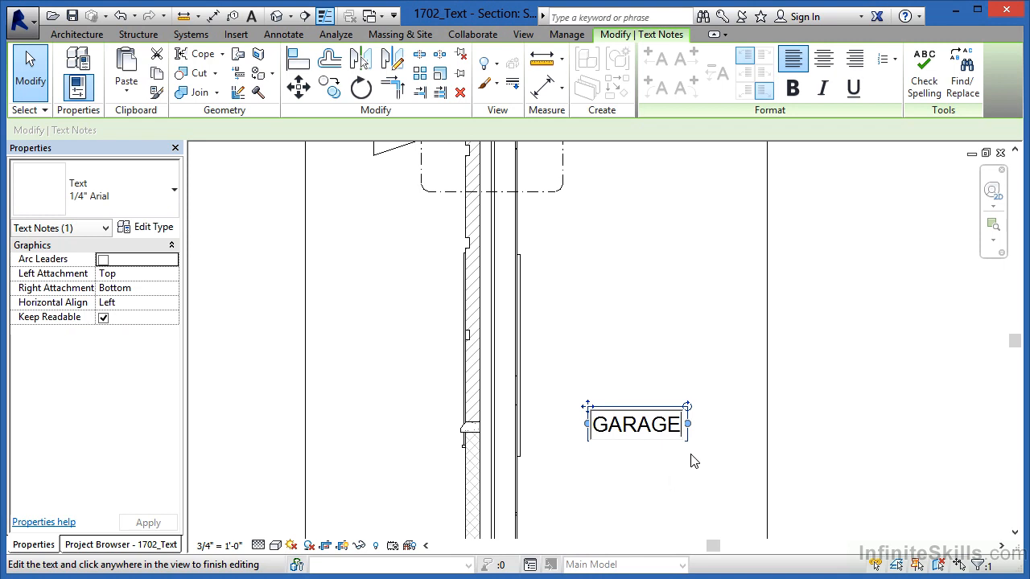
mouse_move(836, 480)
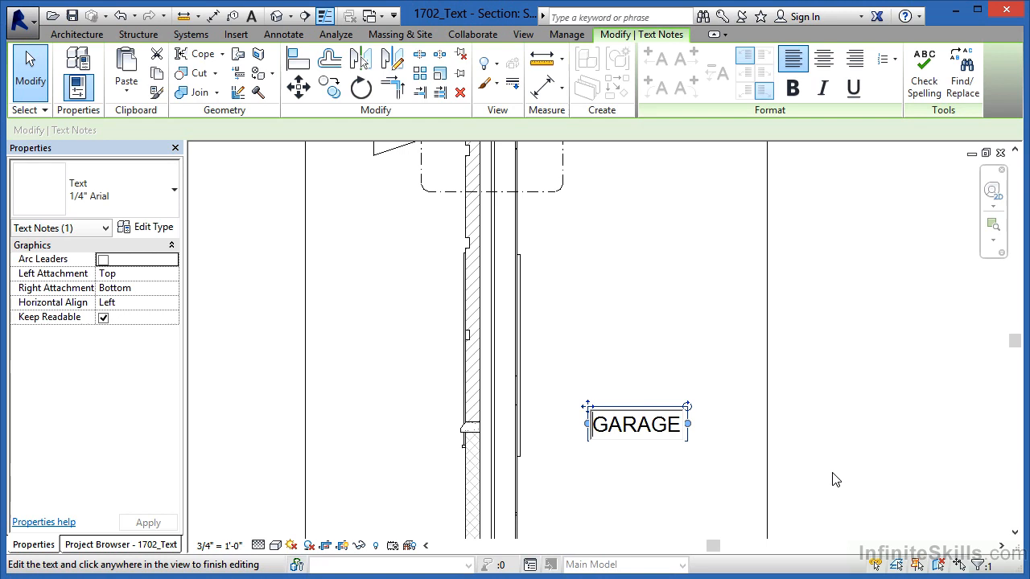
mouse_move(824, 476)
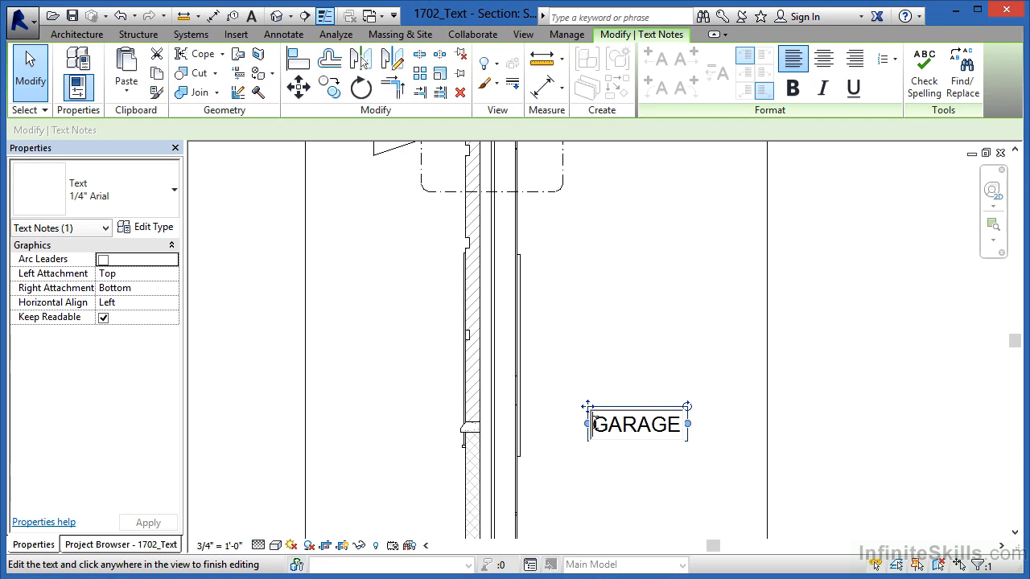
text(T)
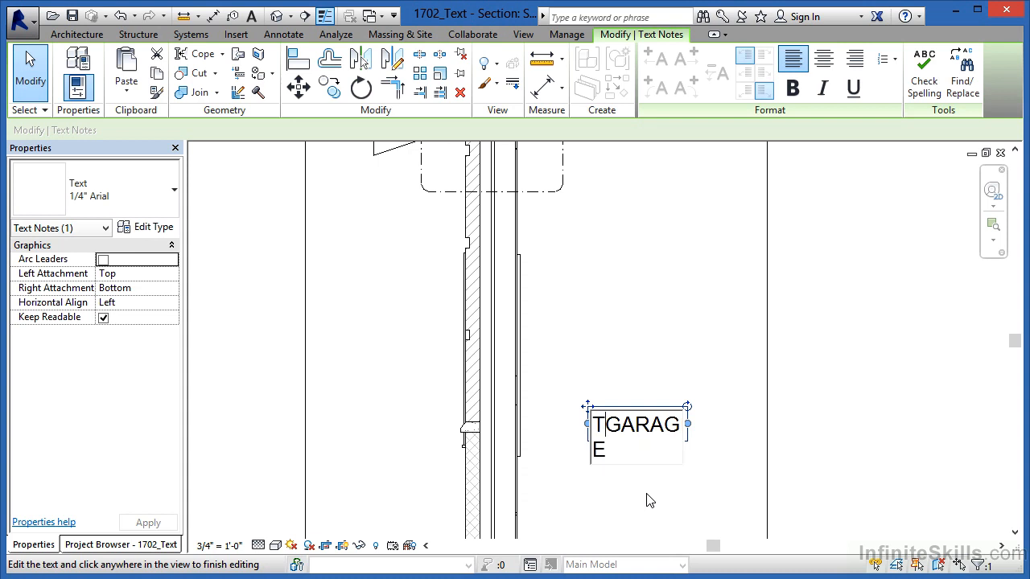
text(WO CAR)
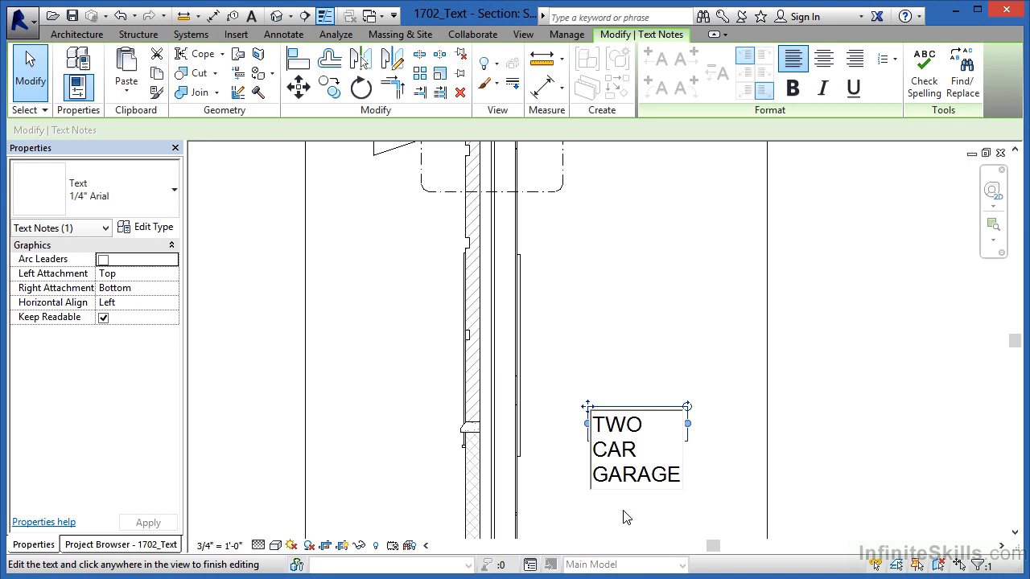
mouse_move(722, 312)
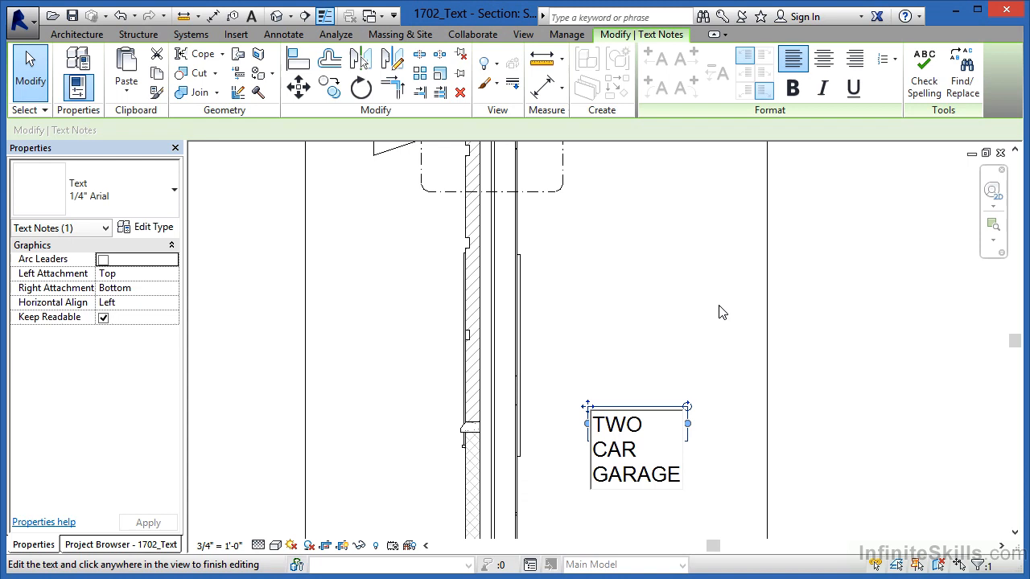
click(638, 446)
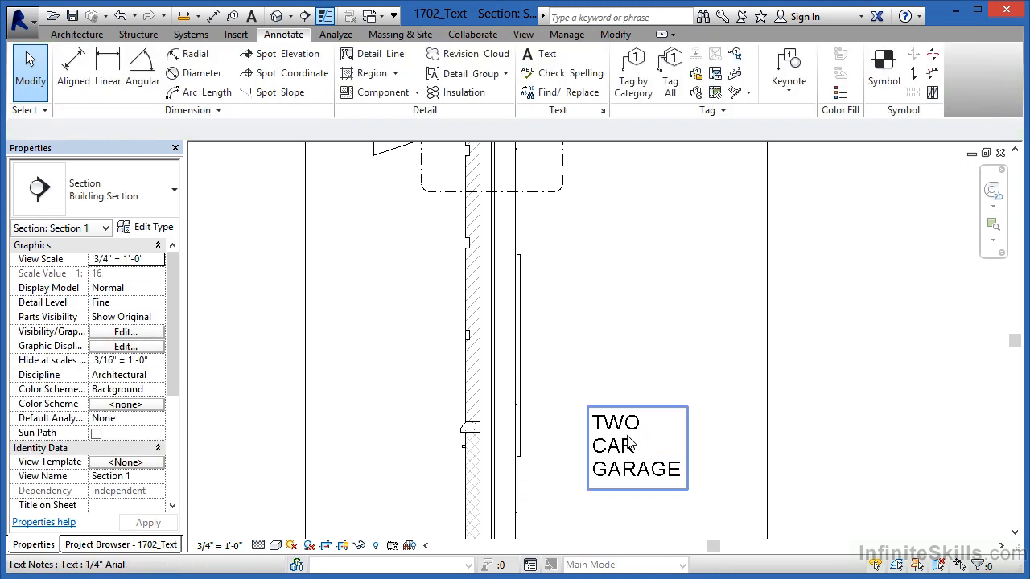
click(636, 446)
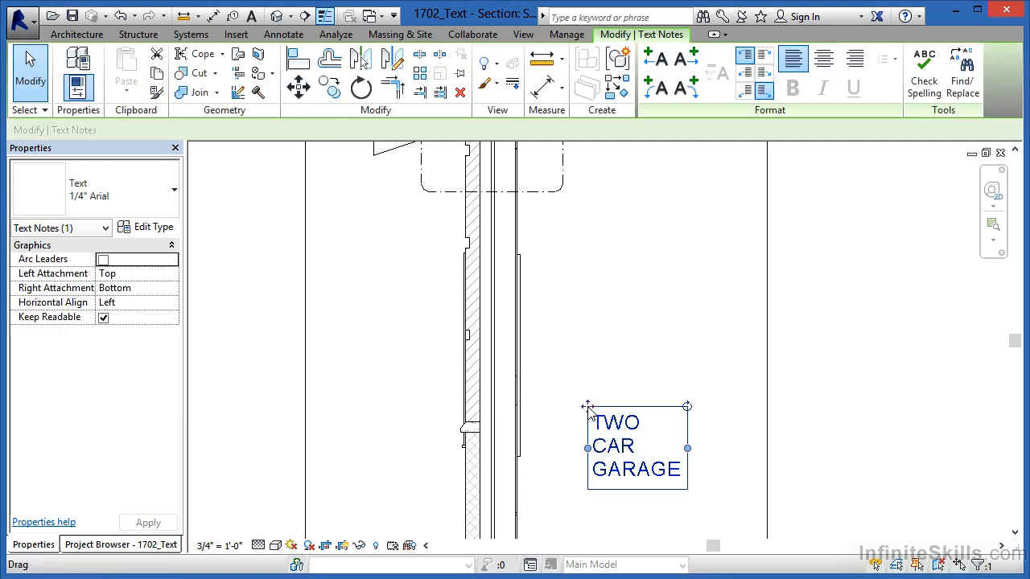
mouse_move(592, 349)
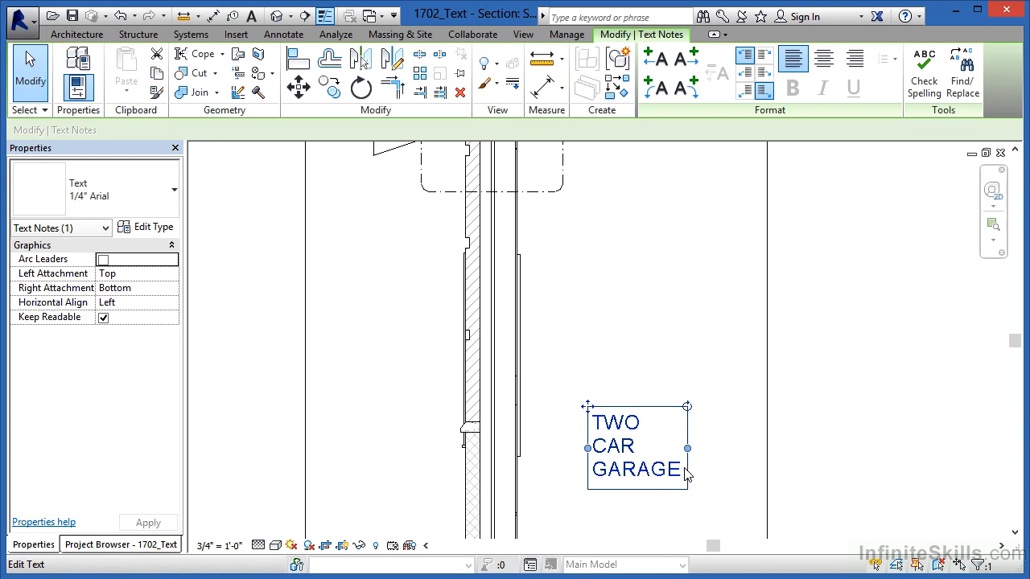
mouse_move(688, 473)
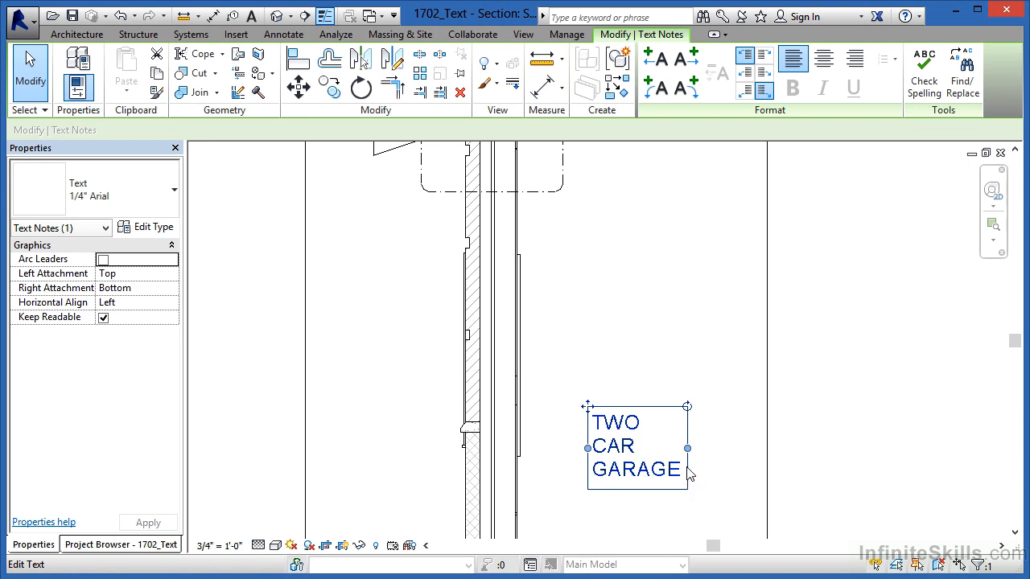
mouse_move(688, 473)
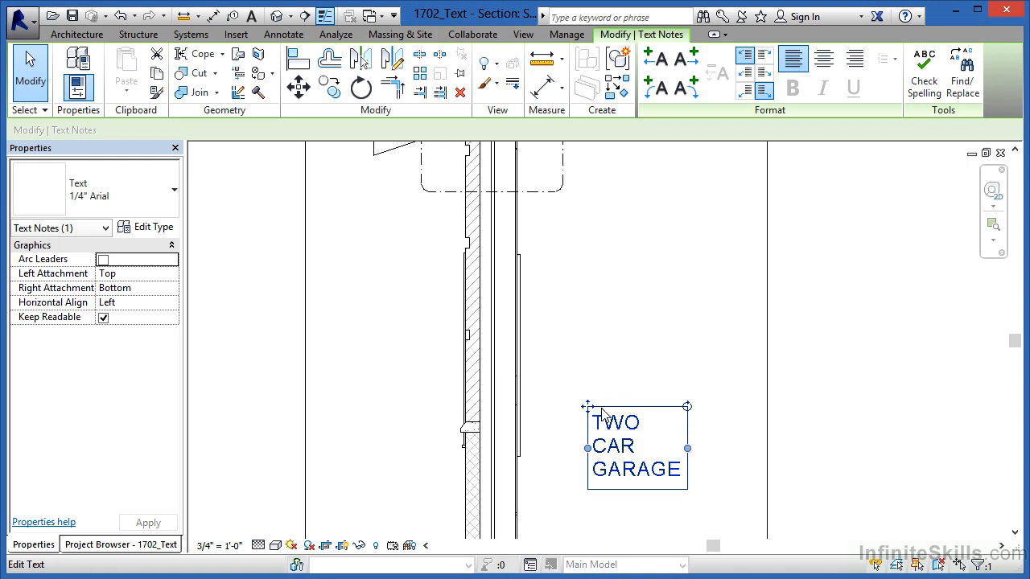
mouse_move(616, 425)
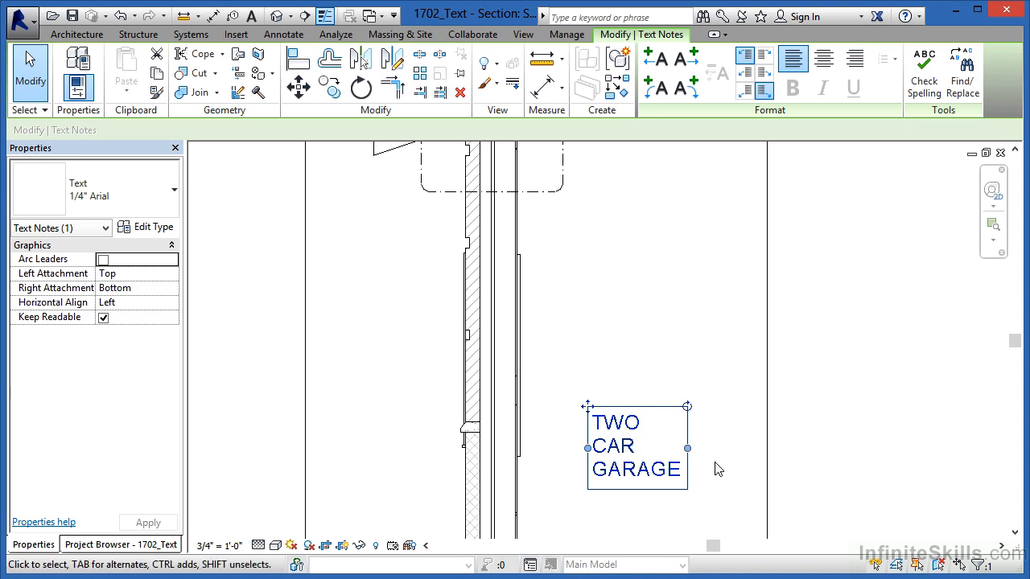
Drag the TWO CAR GARAGE text box wider so it wraps onto two lines.
double_click(616, 446)
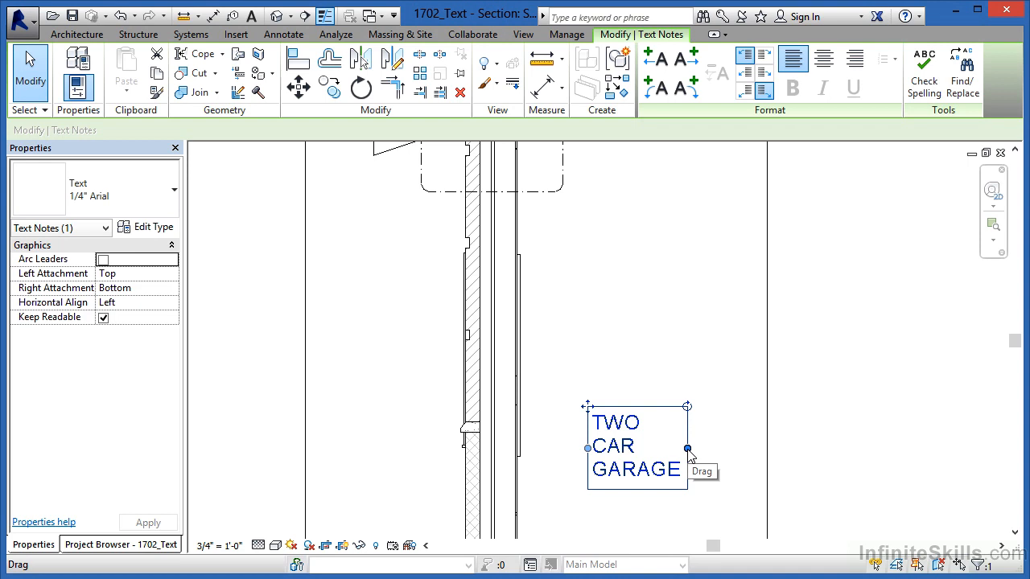
drag(688, 449, 728, 449)
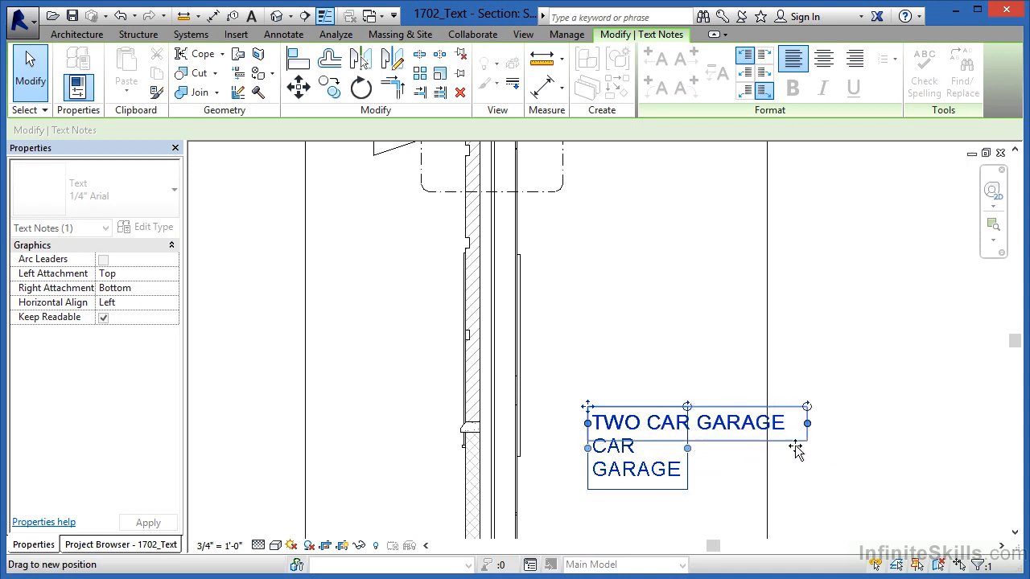
drag(807, 422, 686, 426)
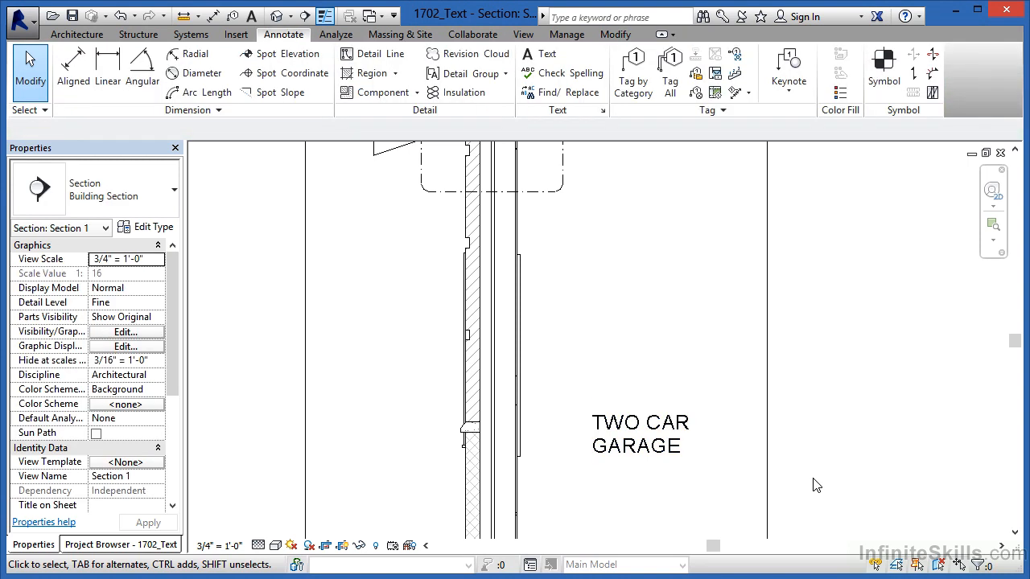
mouse_move(830, 479)
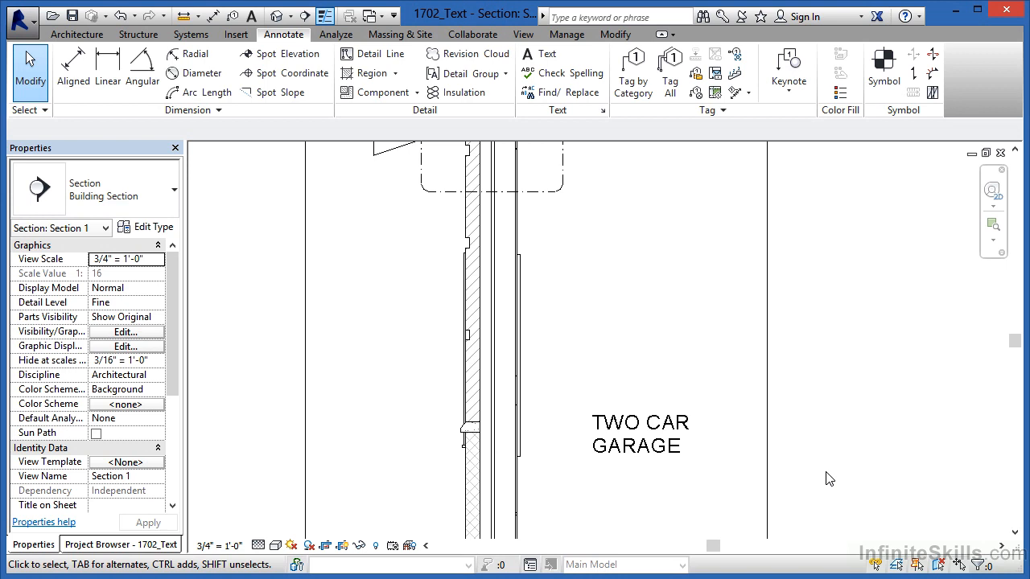
mouse_move(832, 467)
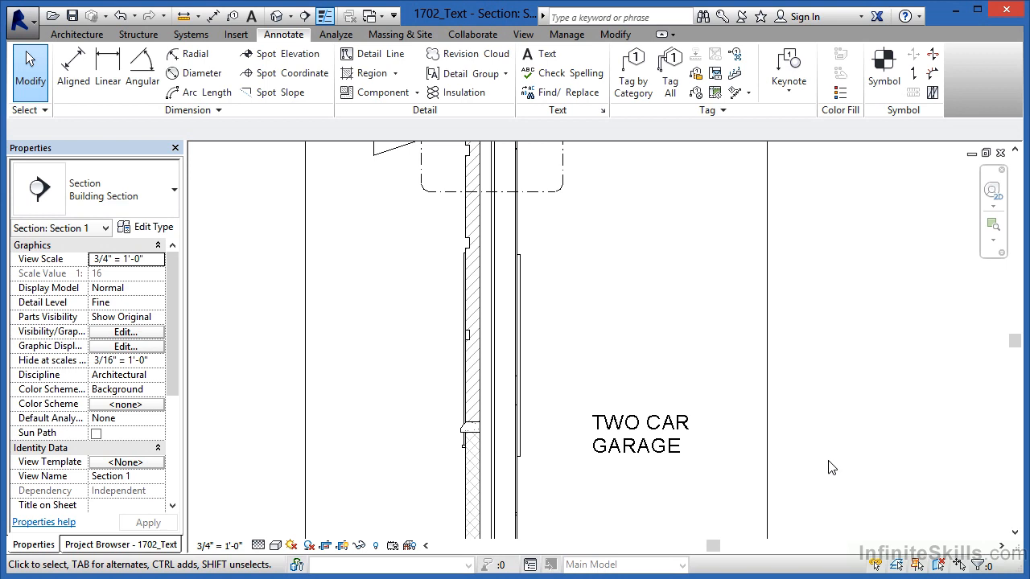
mouse_move(613, 224)
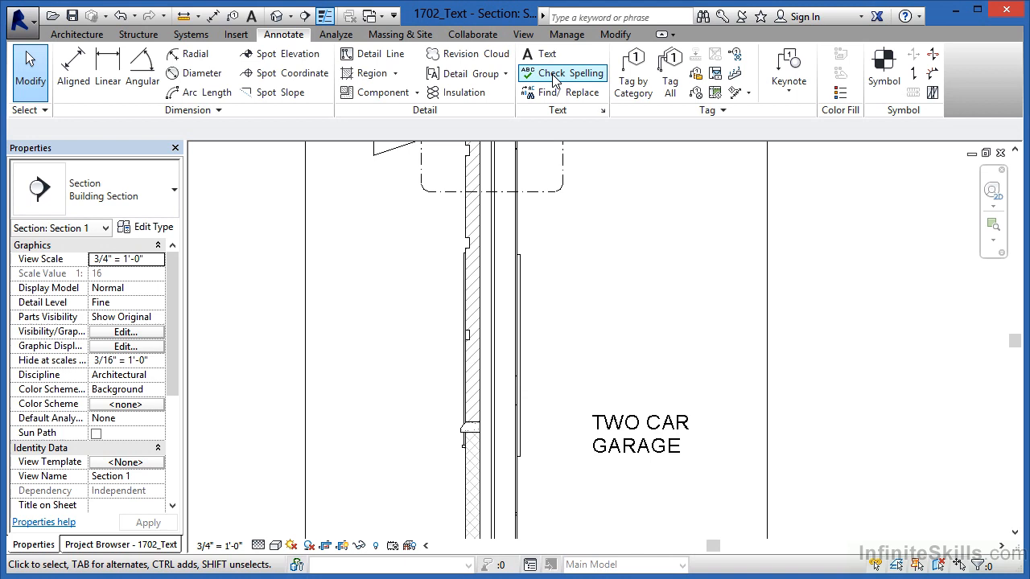
Start the Annotate Text tool for a new note.
click(541, 54)
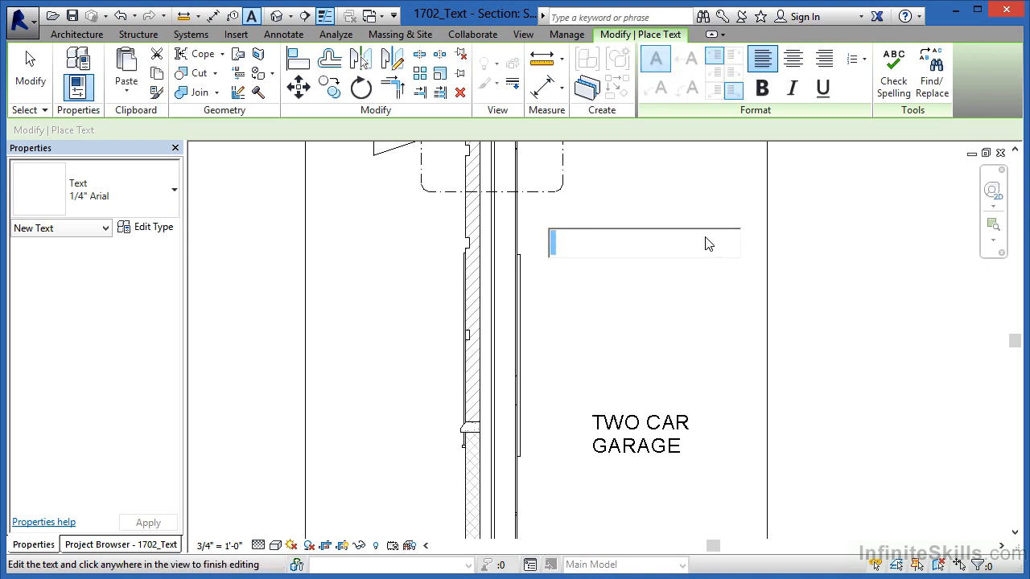
mouse_move(745, 242)
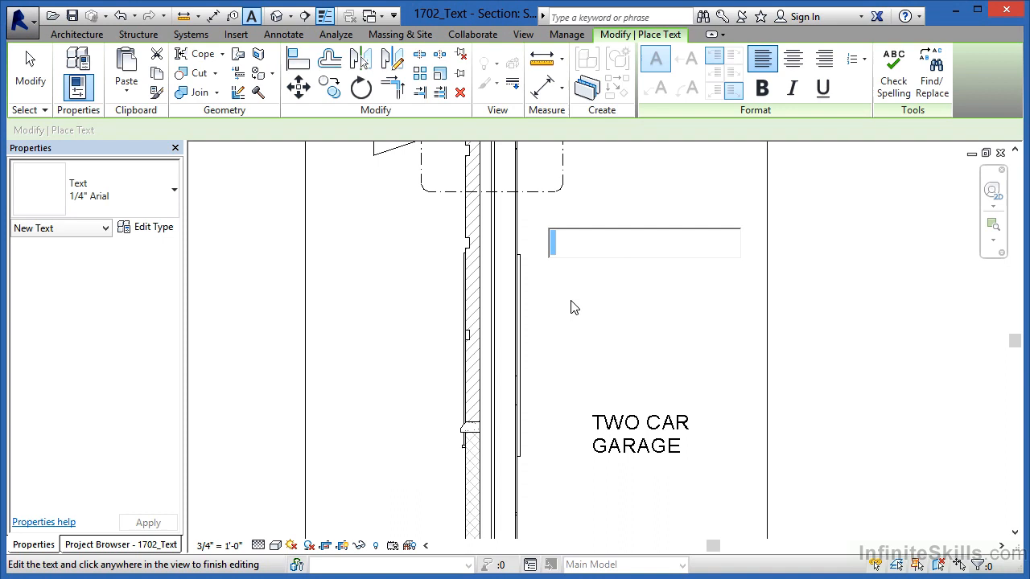
mouse_move(729, 287)
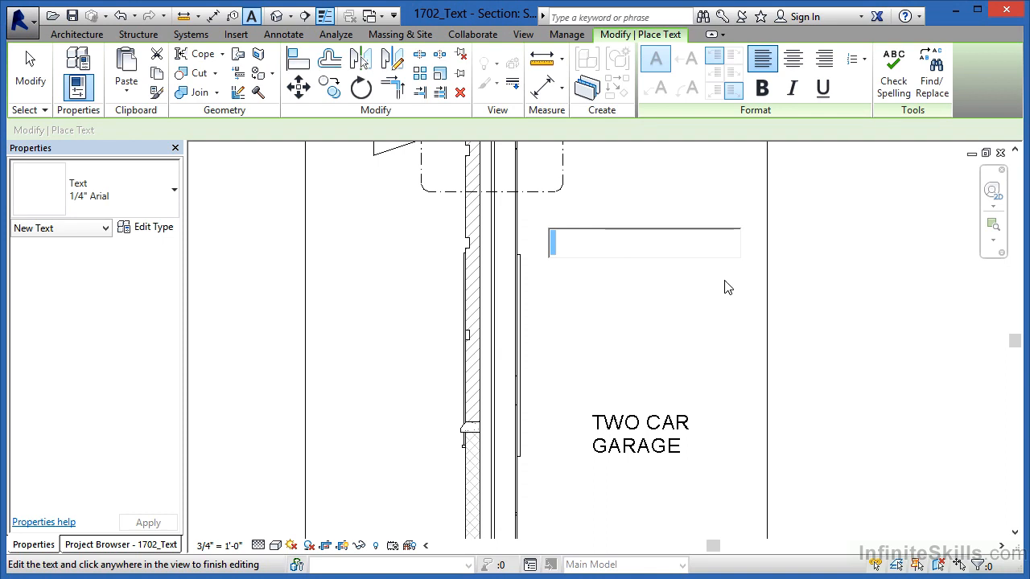
mouse_move(539, 347)
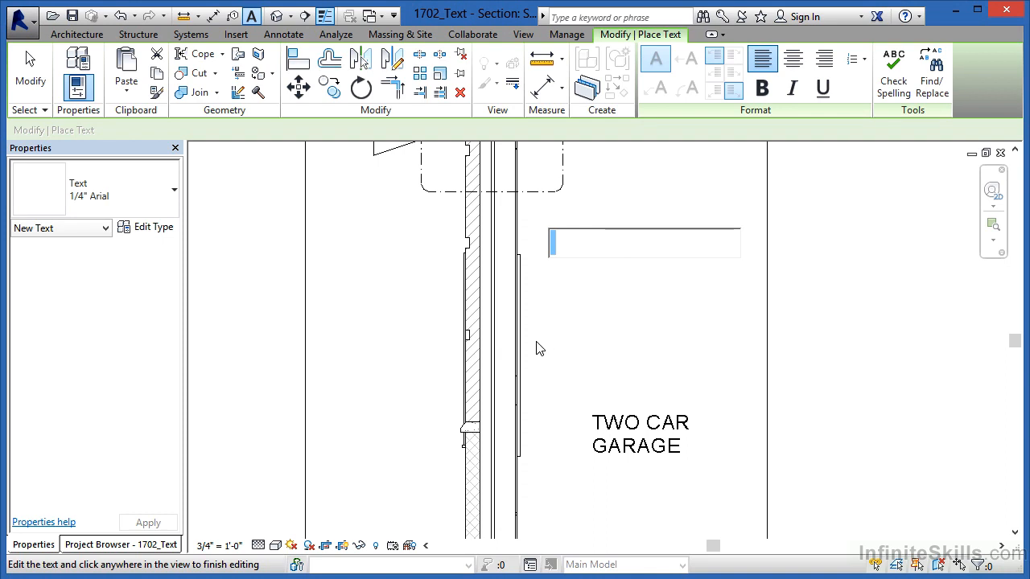
mouse_move(810, 229)
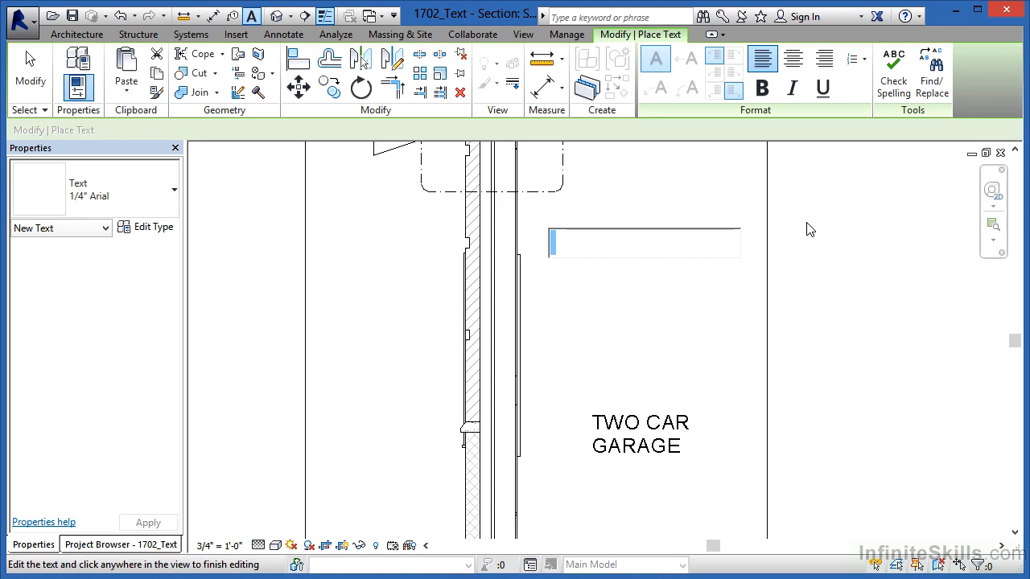
mouse_move(813, 182)
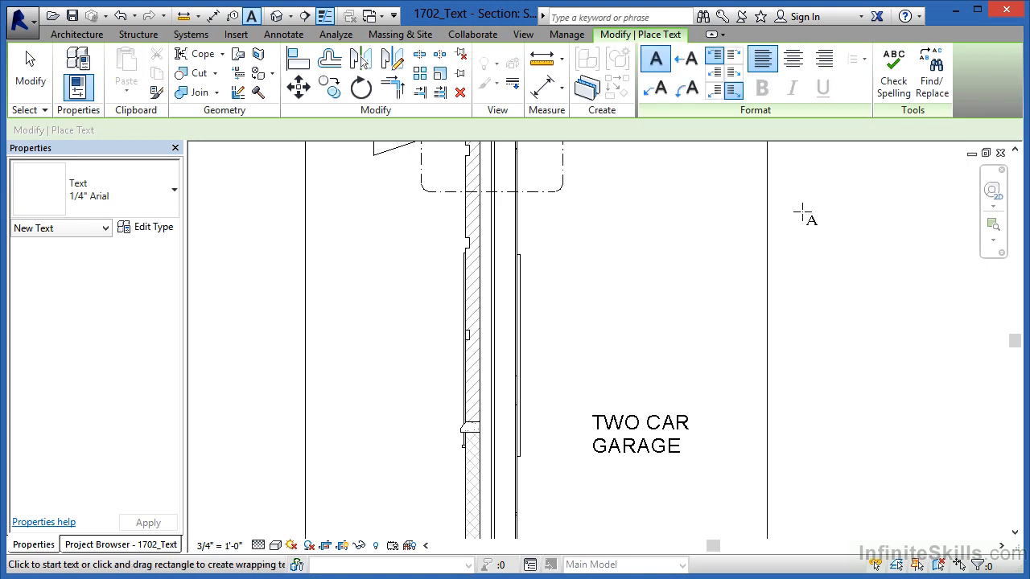
mouse_move(499, 234)
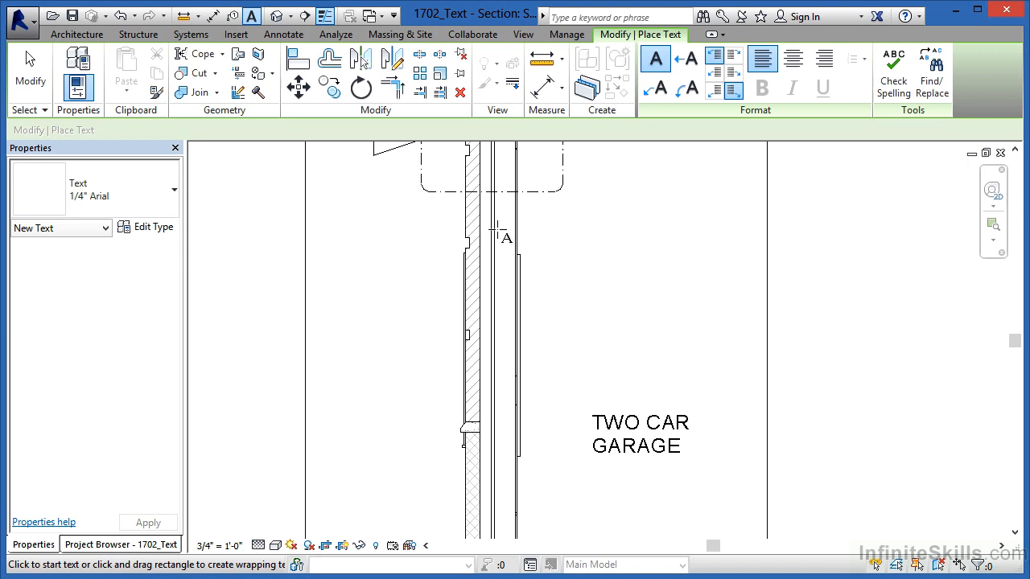
mouse_move(495, 305)
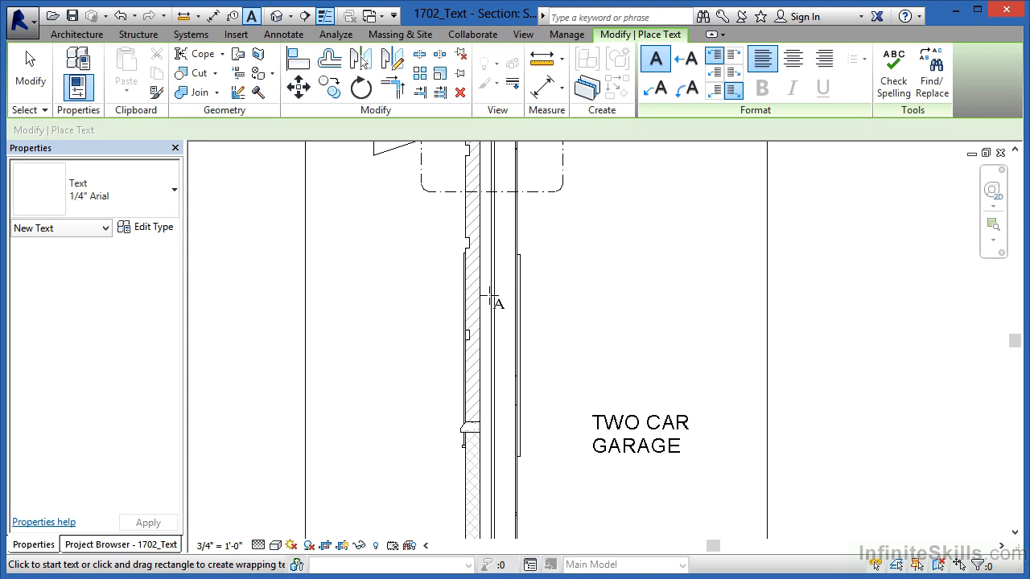
mouse_move(655, 89)
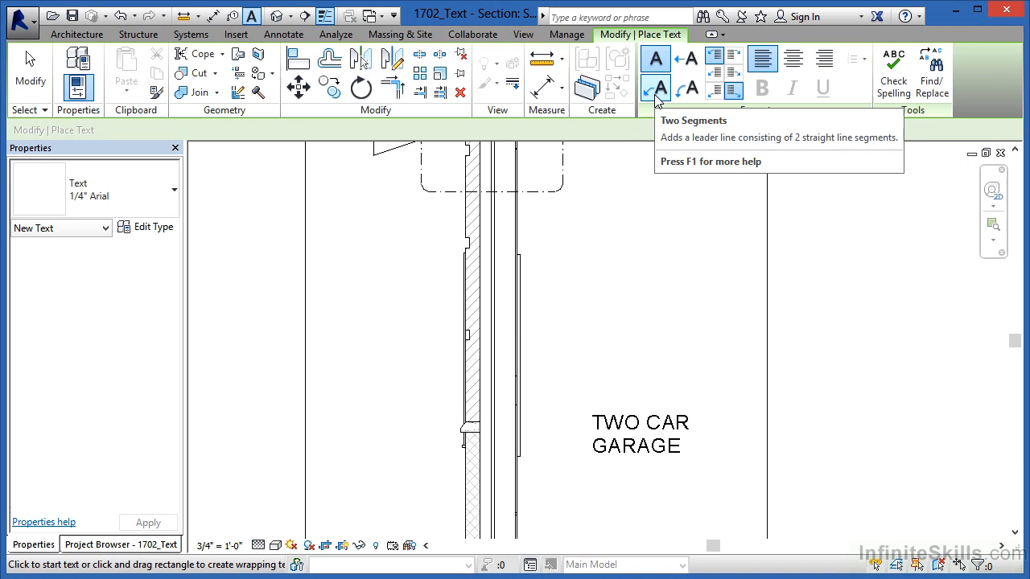
mouse_move(657, 89)
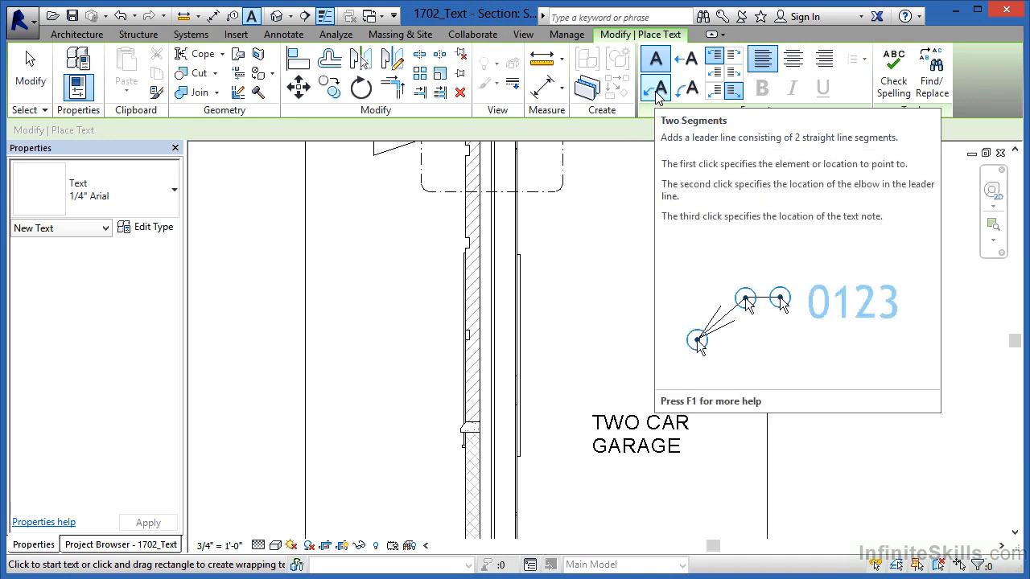
mouse_move(688, 59)
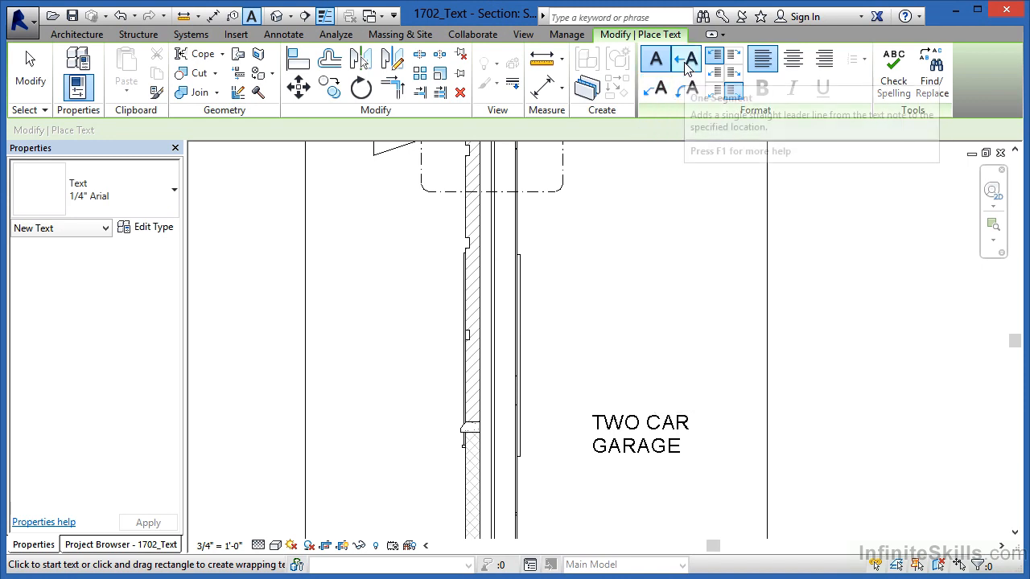
mouse_move(689, 73)
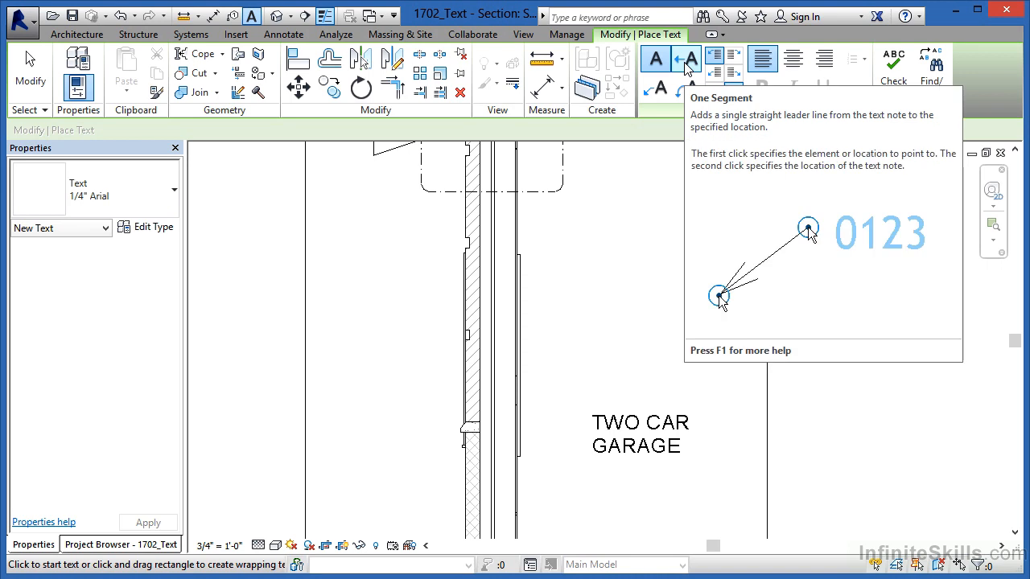
mouse_move(672, 113)
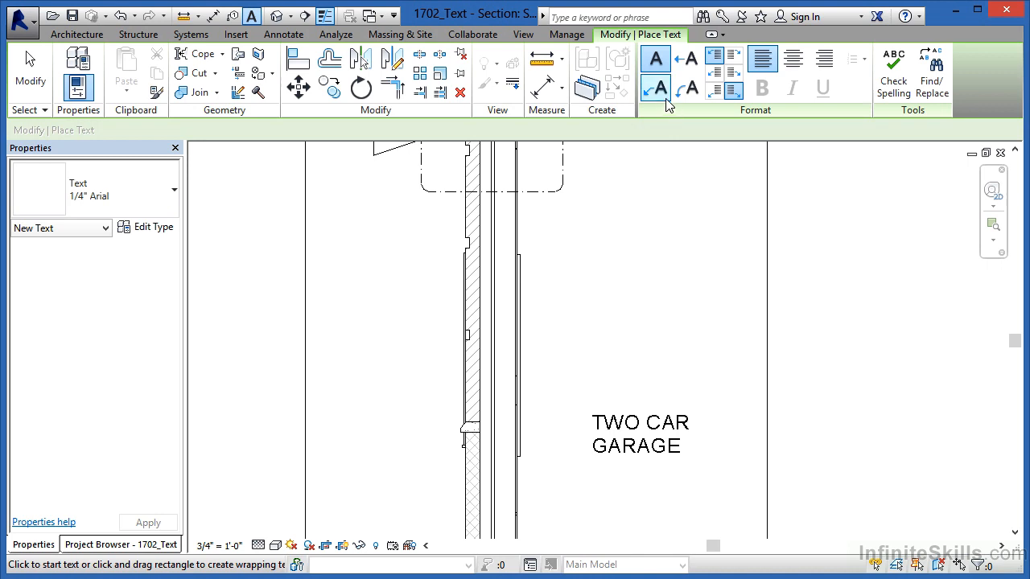
mouse_move(655, 88)
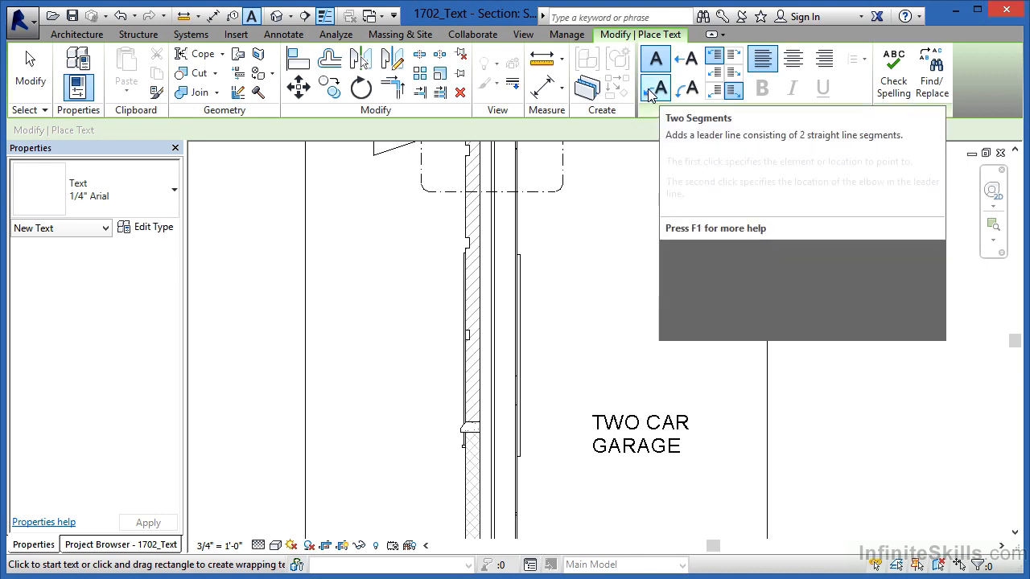
mouse_move(656, 89)
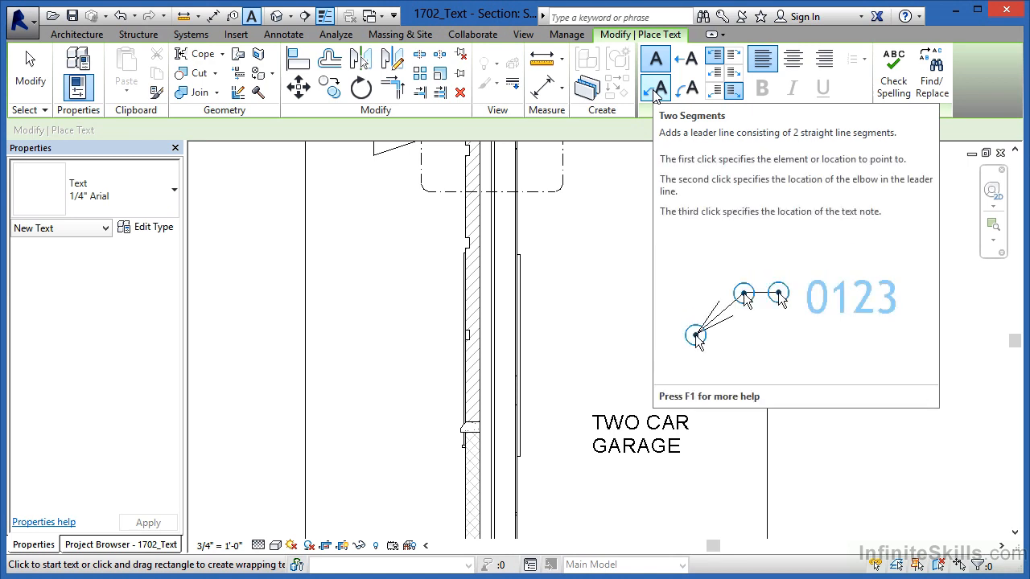
mouse_move(653, 97)
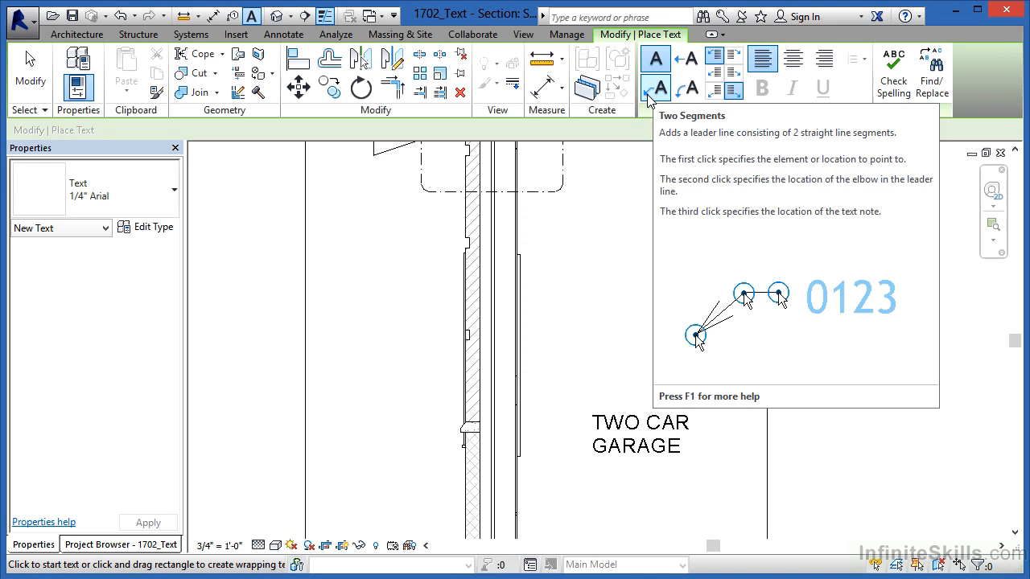
mouse_move(686, 88)
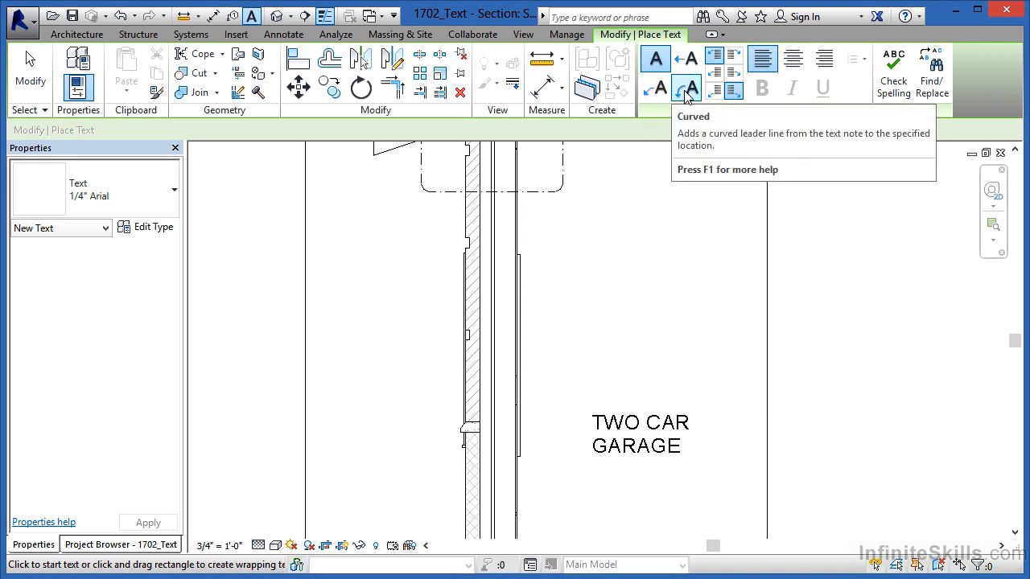
mouse_move(685, 88)
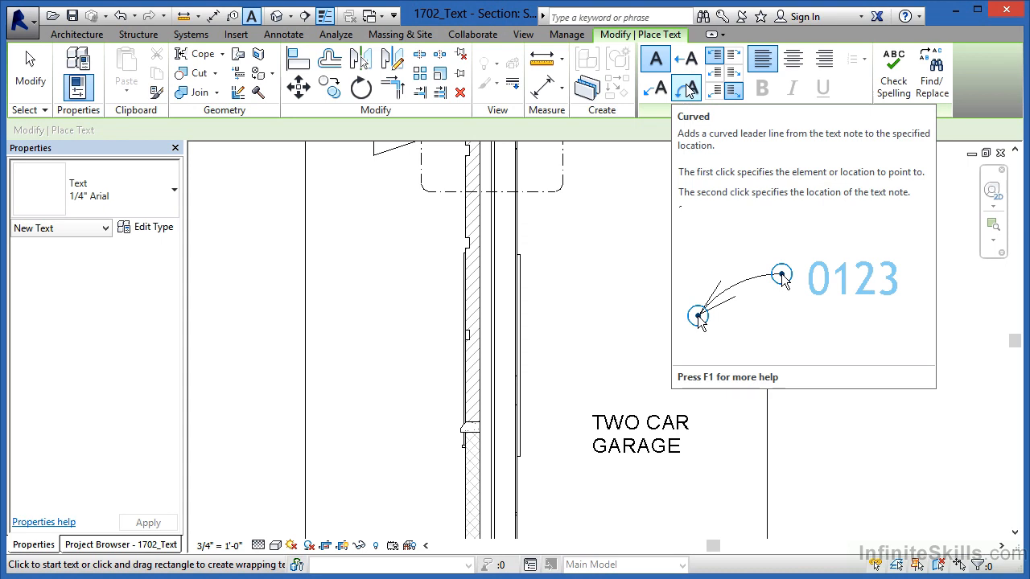
mouse_move(687, 63)
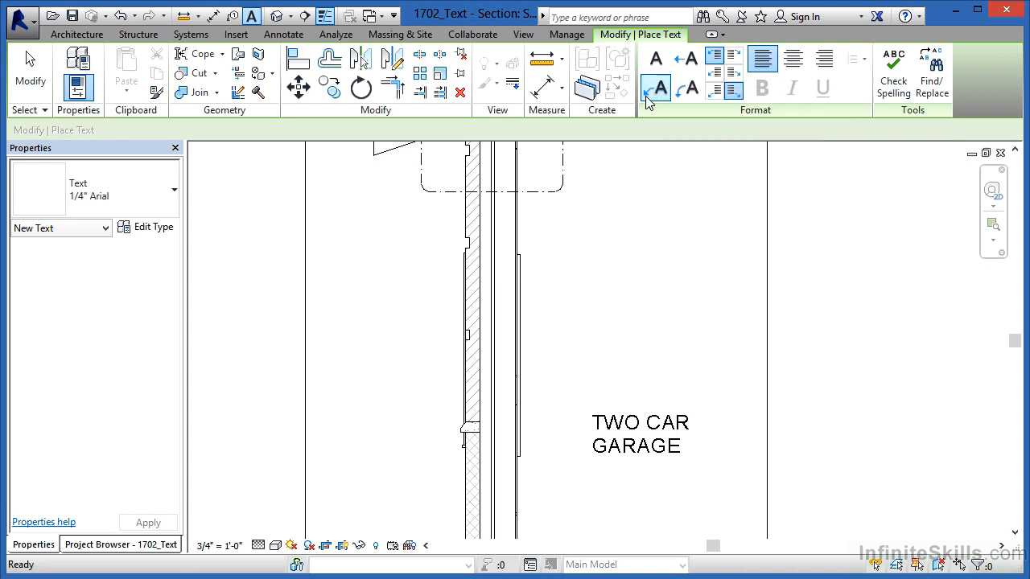
Set the next text note to use a straight leader.
click(655, 89)
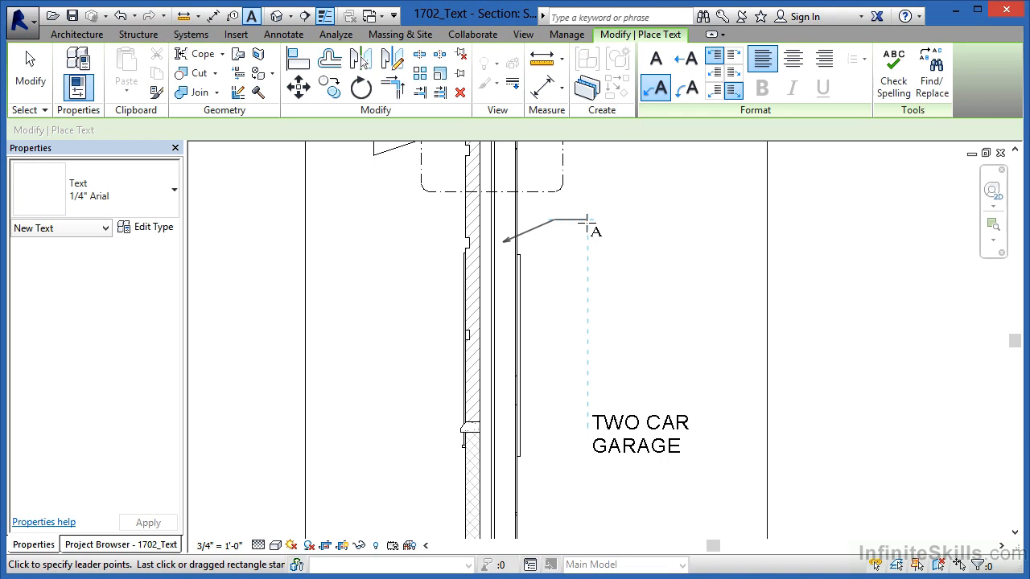
Place a leadered note reading 2x6 STUDS @ 16" O.C. pointing at the wall.
click(587, 231)
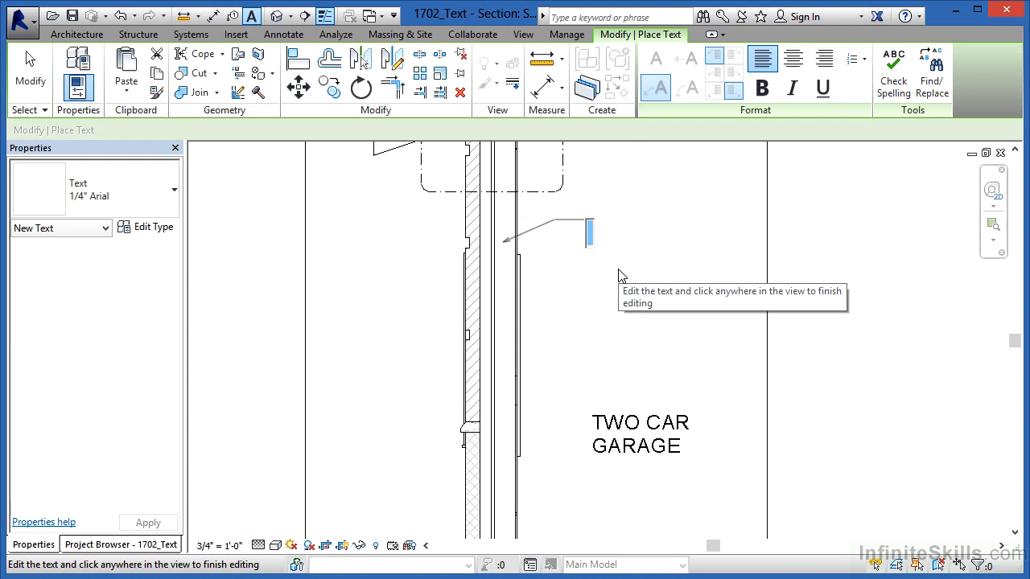
text(2x6 ST)
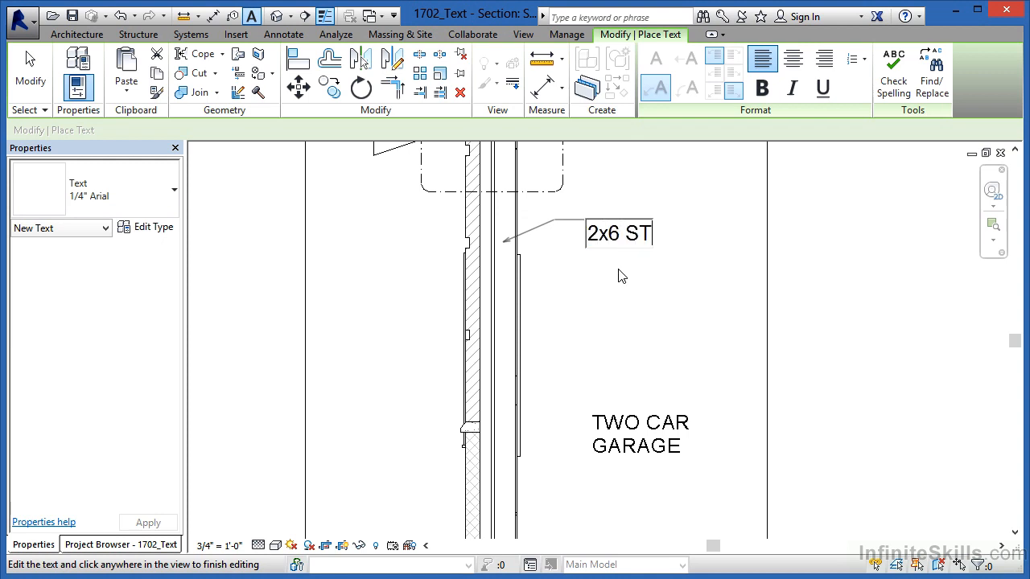
text(UDS @ 16")
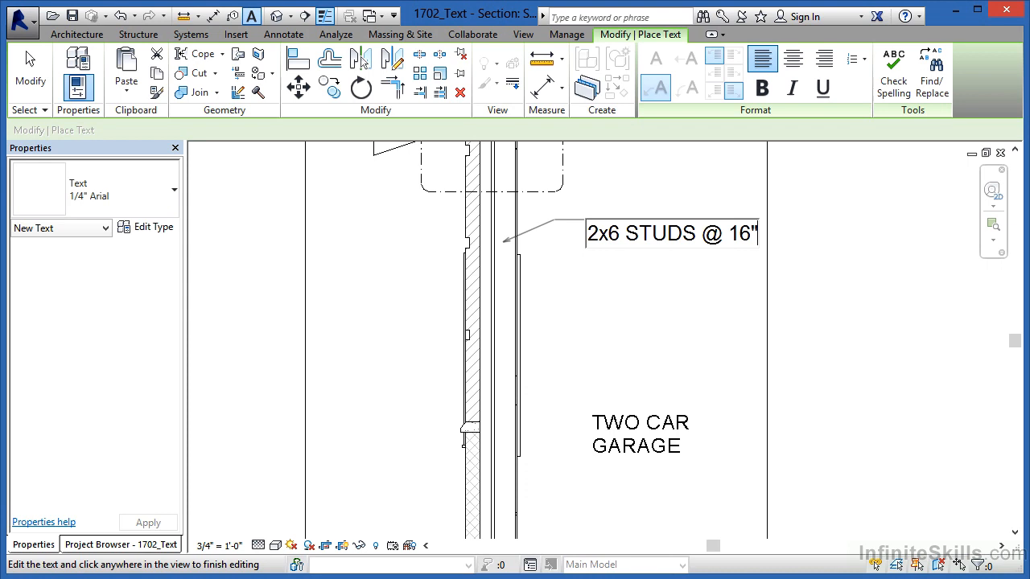
text(O)
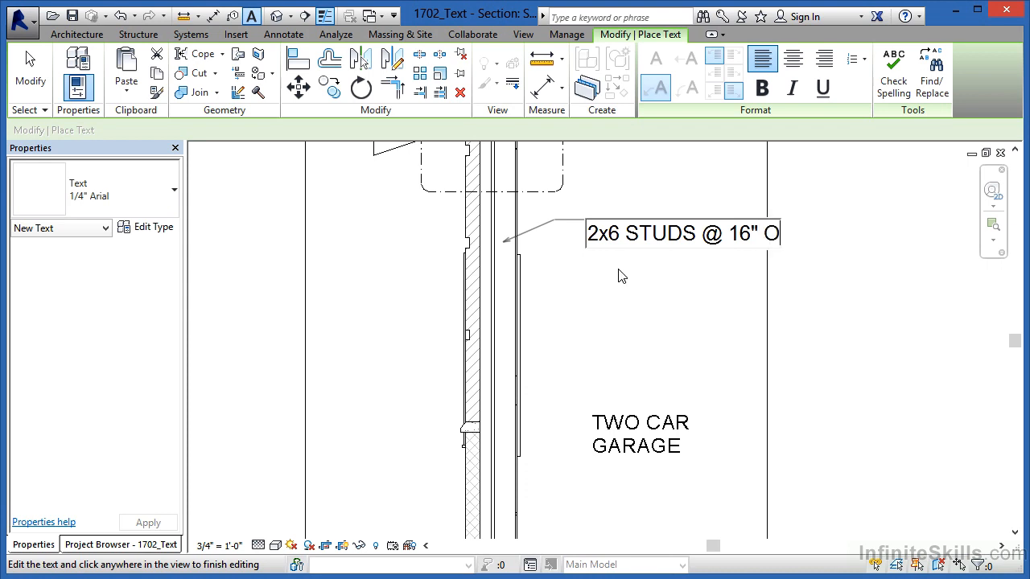
text(.C.)
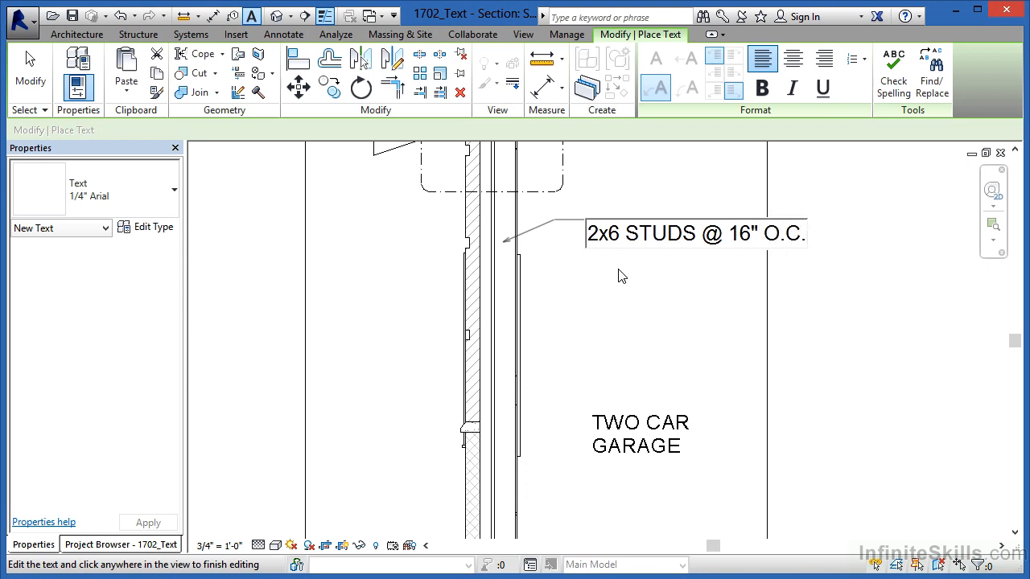
click(619, 270)
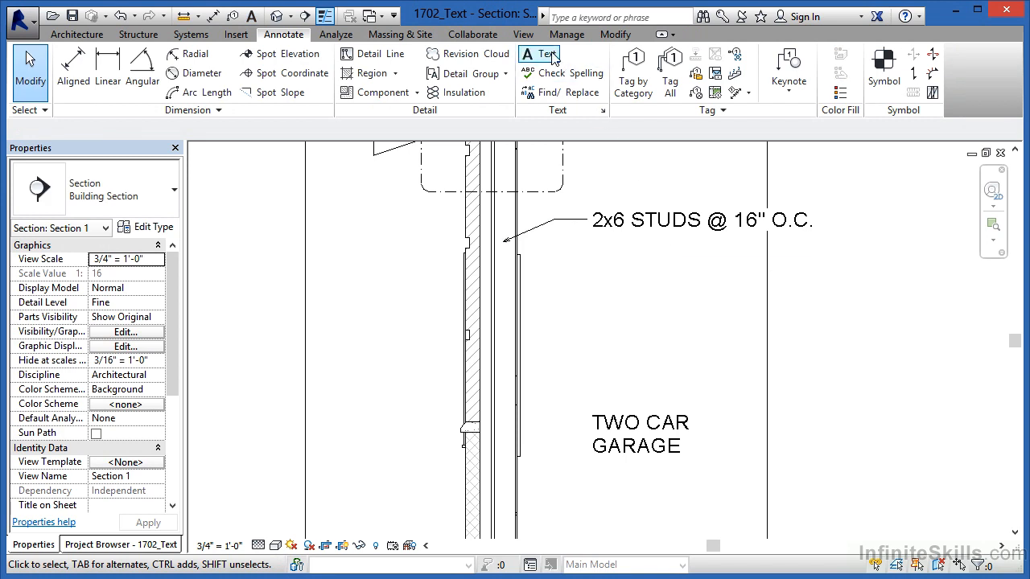
Add a curved-leader note reading R-19 BATT INSULATION below the studs note.
click(538, 54)
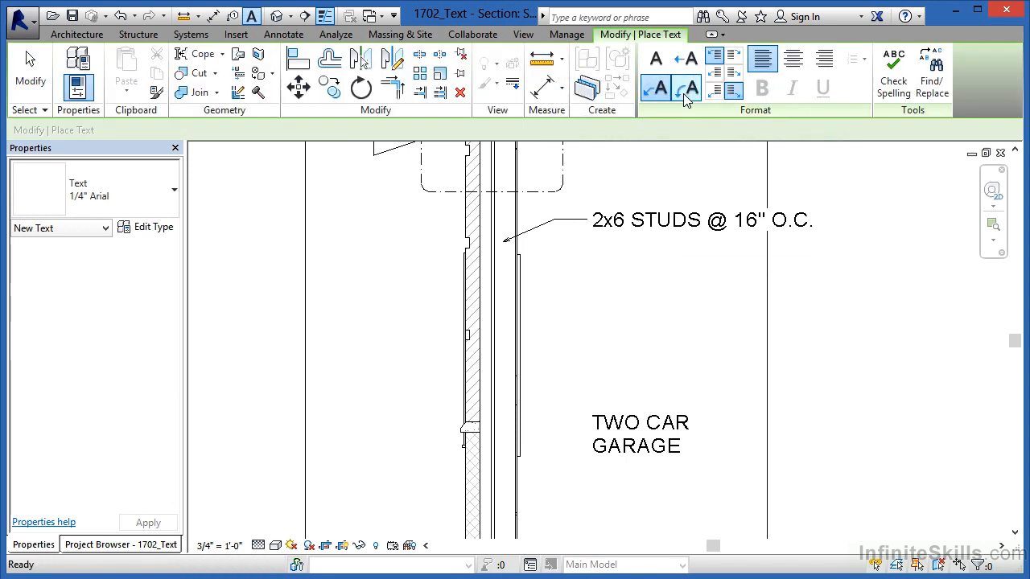
mouse_move(688, 89)
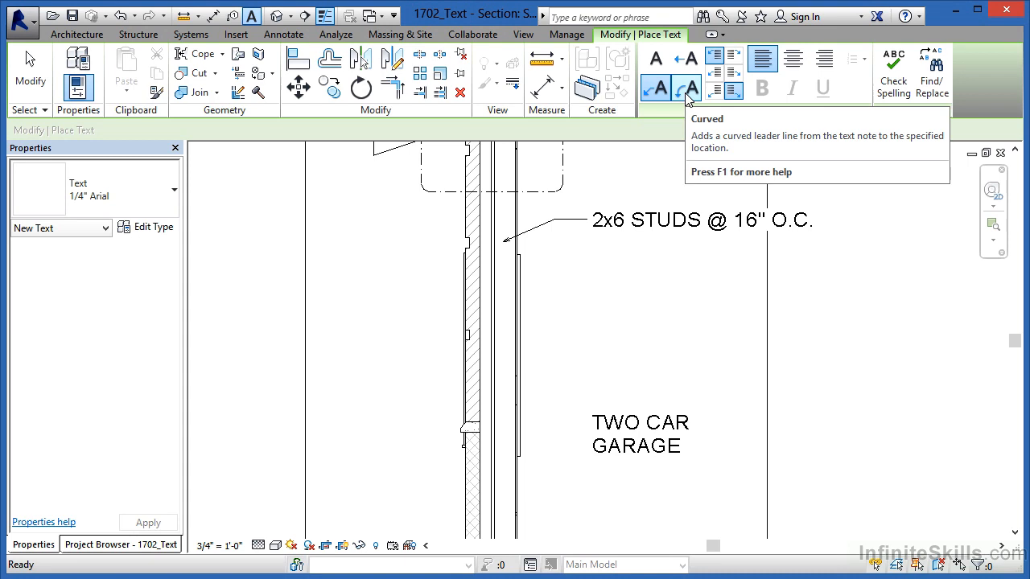
mouse_move(686, 87)
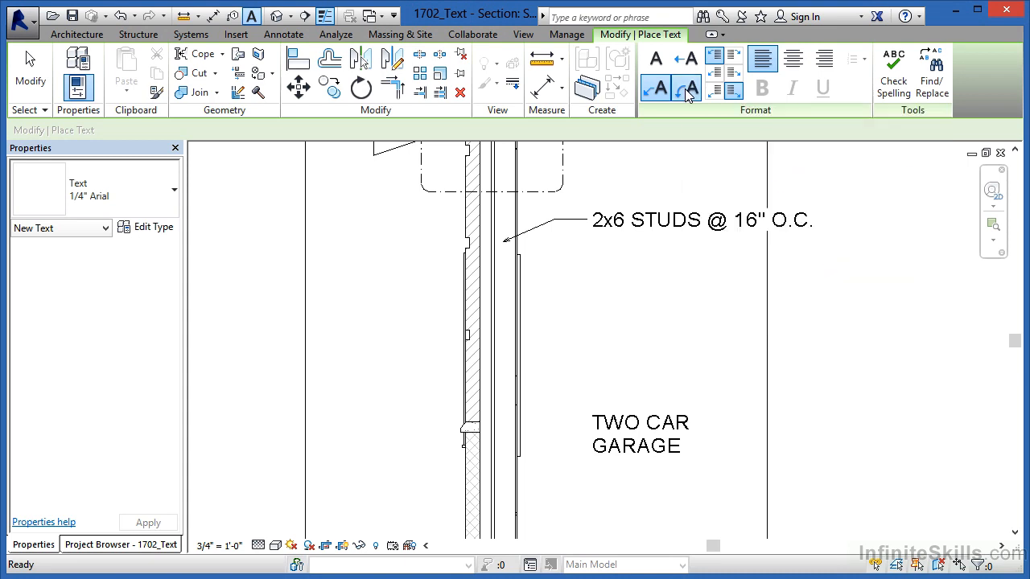
click(687, 87)
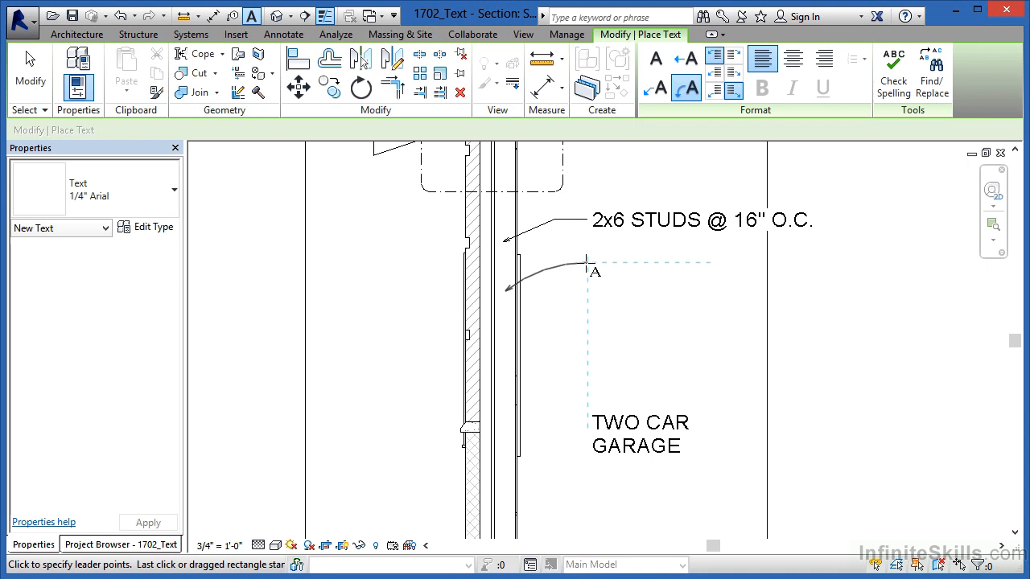
click(588, 274)
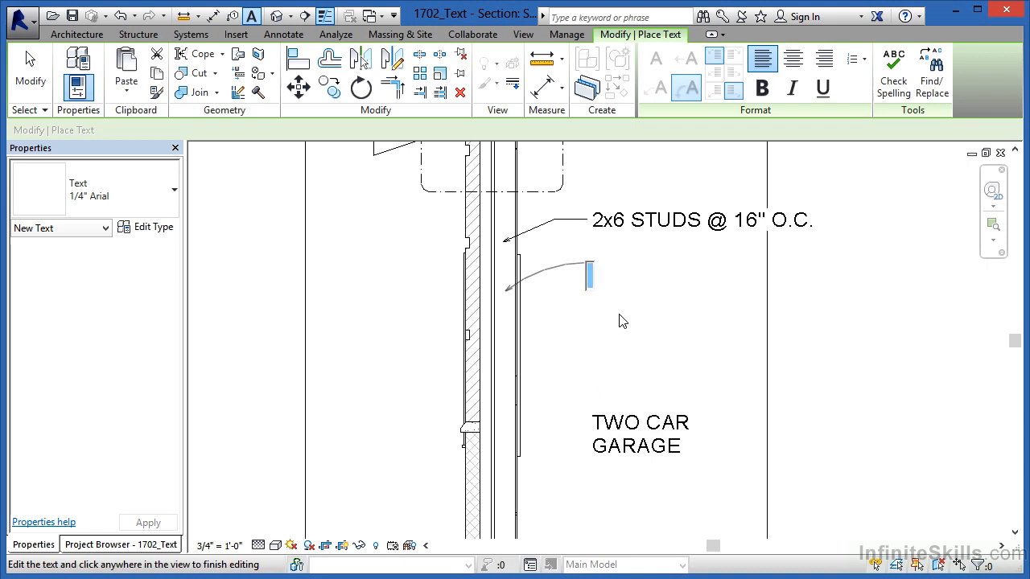
text(R-19 BA)
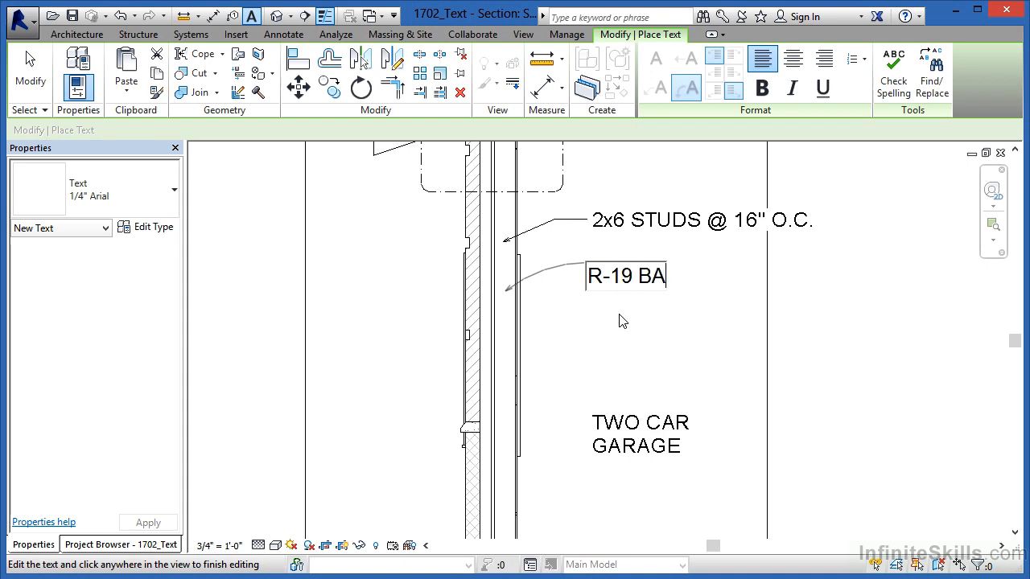
text(TT INSULATION)
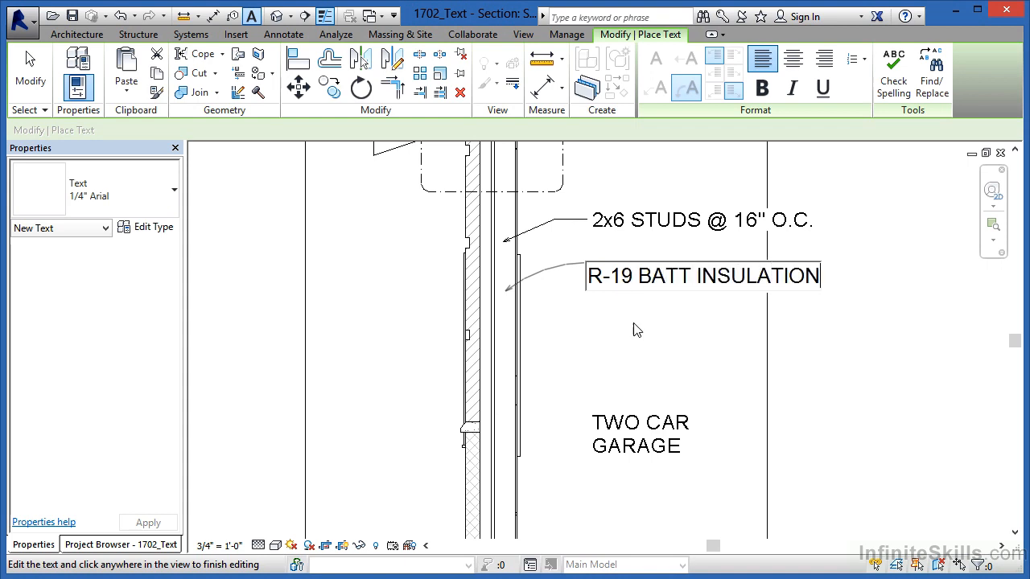
click(635, 329)
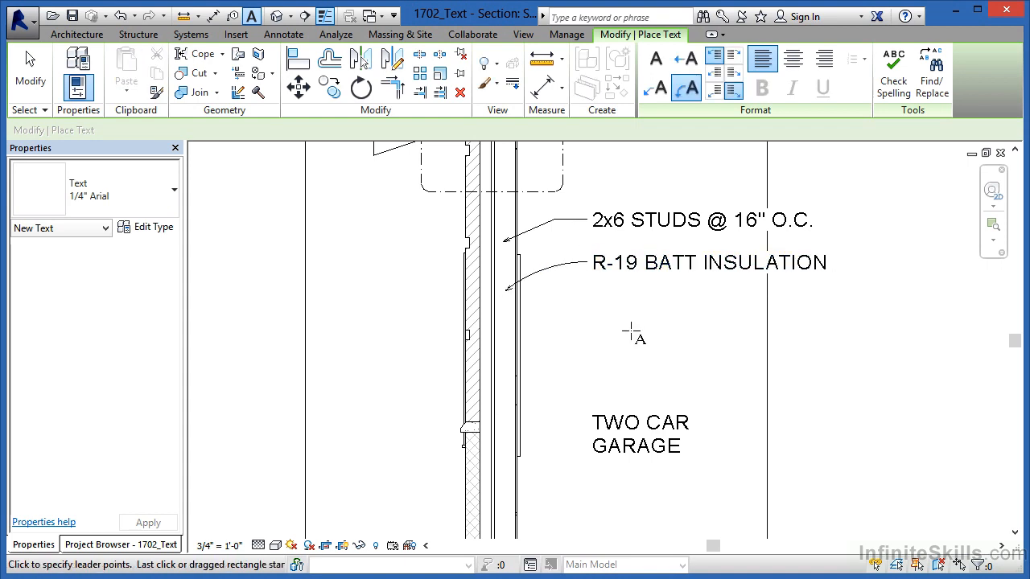
key(Escape)
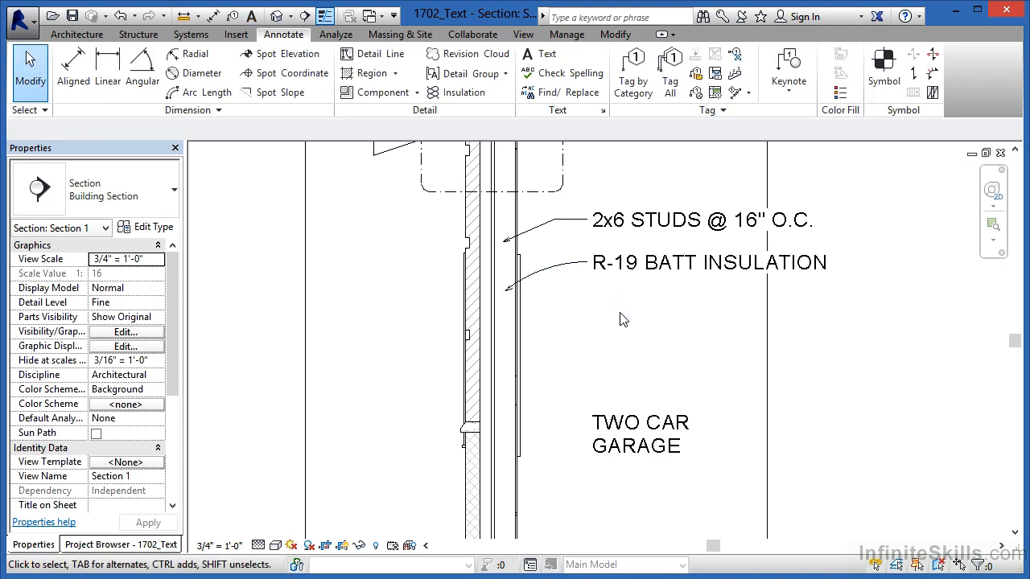
mouse_move(658, 182)
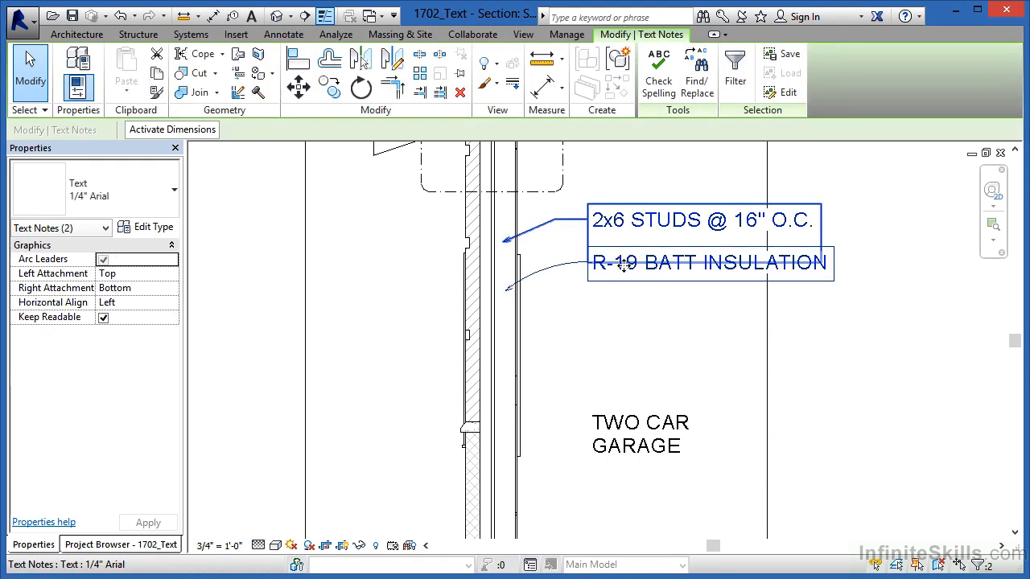
mouse_move(92, 193)
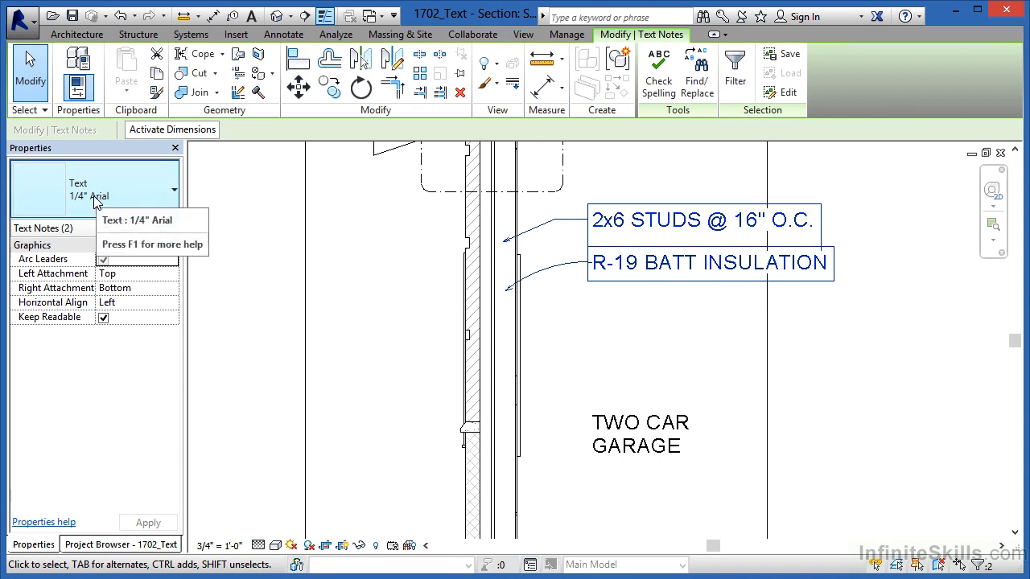
Change the studs and insulation notes to the 3/32" Arial text type.
click(171, 191)
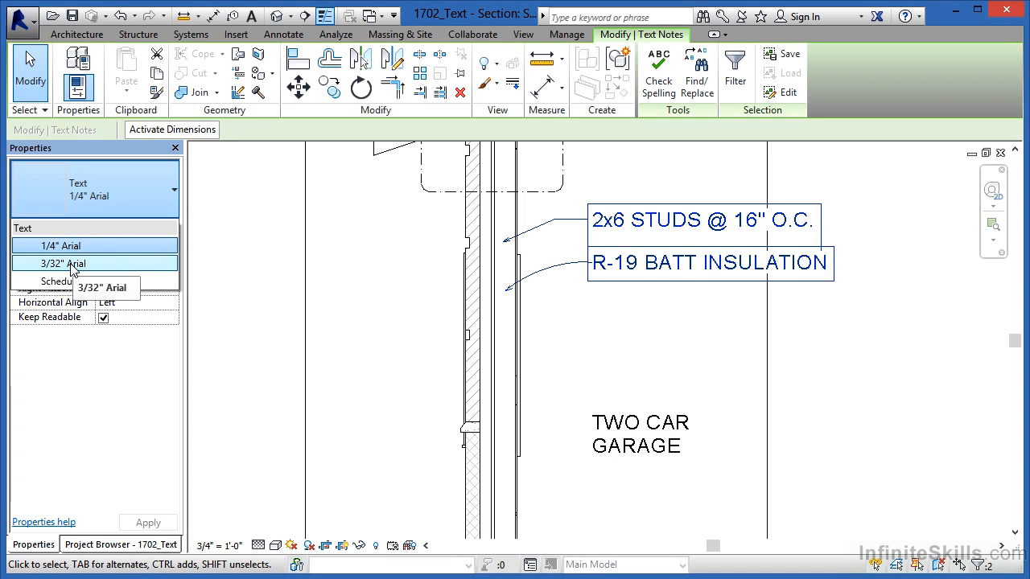
click(63, 263)
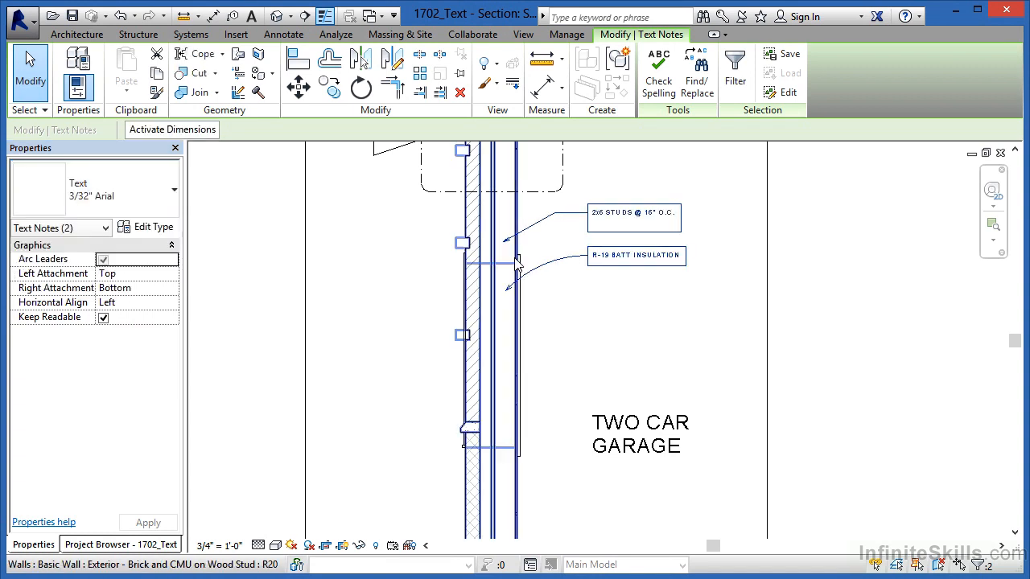
click(638, 309)
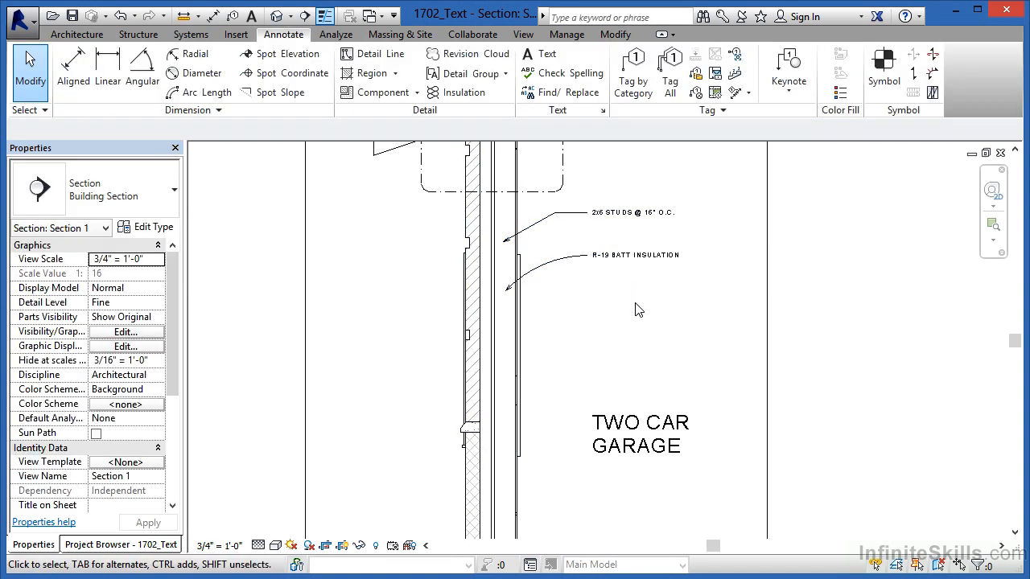
click(636, 435)
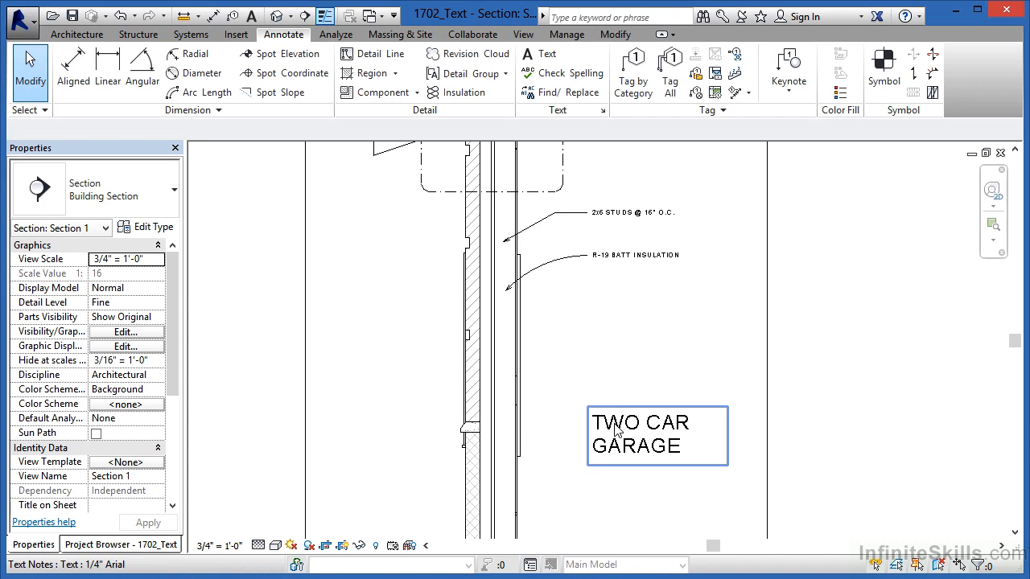
click(649, 295)
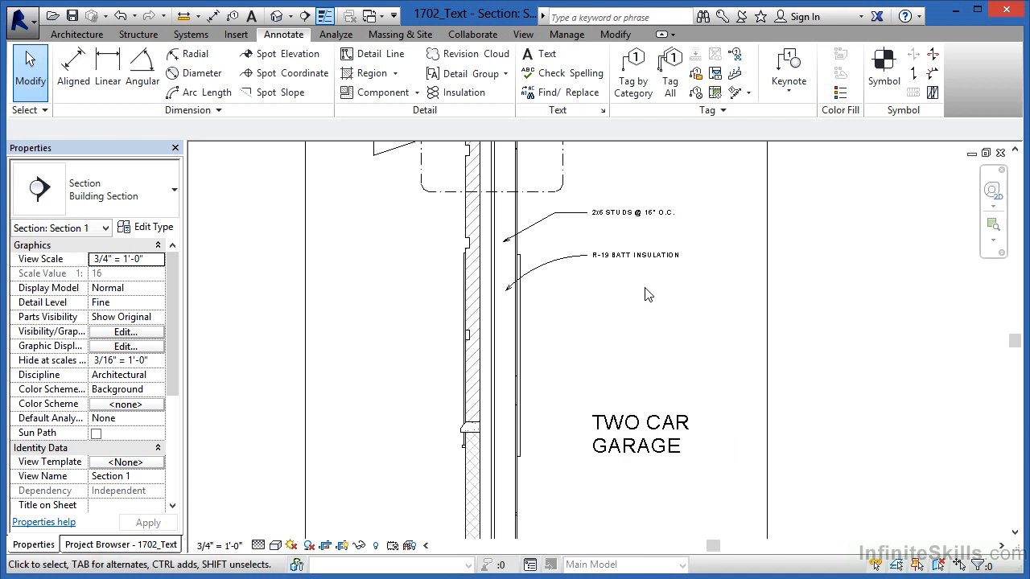
click(636, 255)
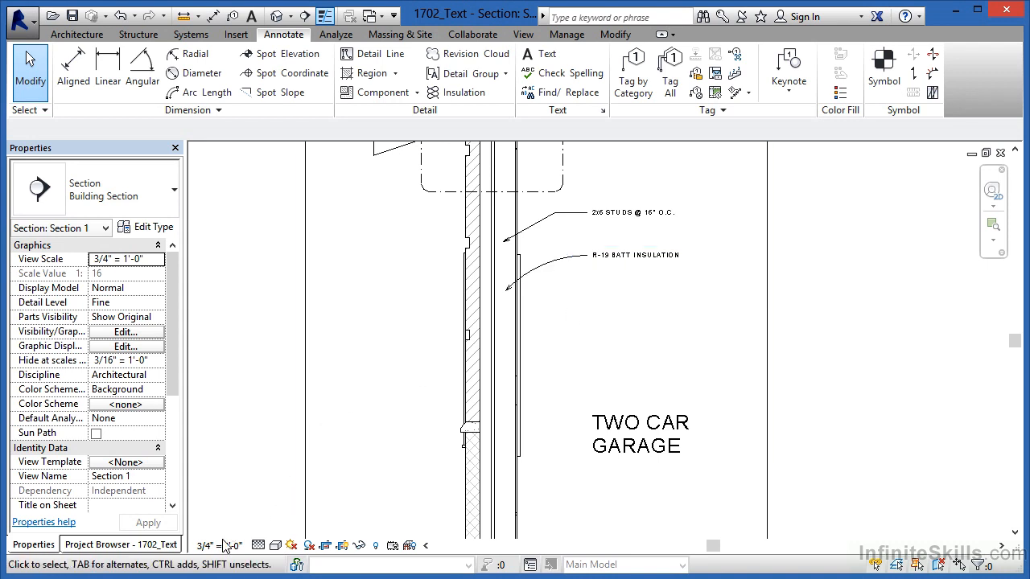
mouse_move(635, 291)
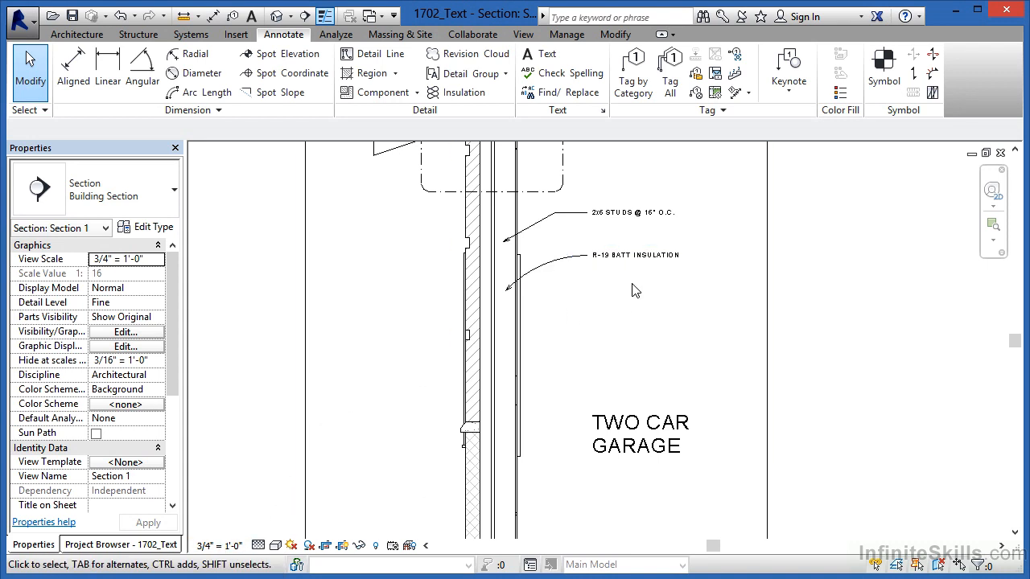
click(634, 255)
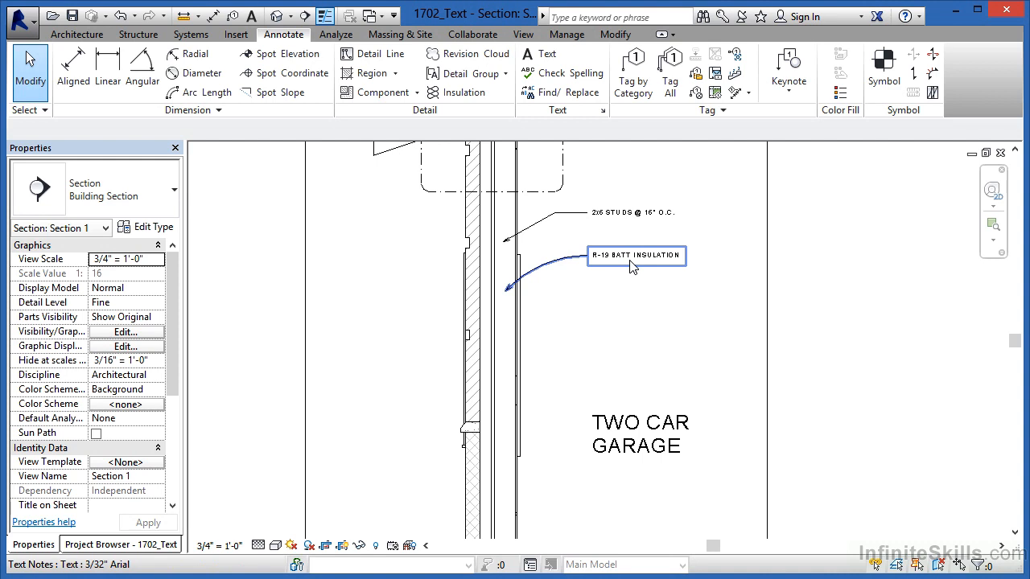
mouse_move(620, 263)
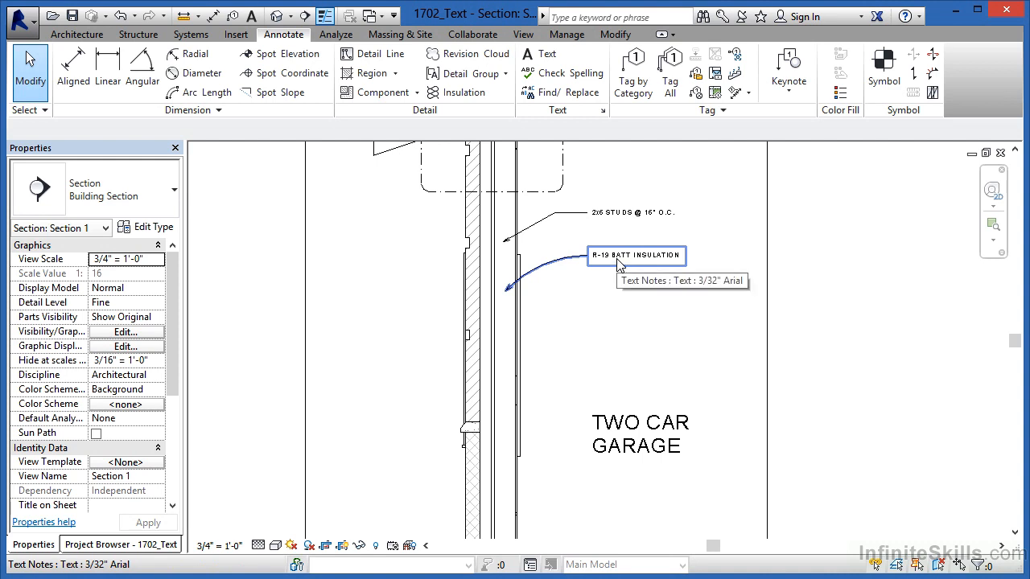
mouse_move(538, 54)
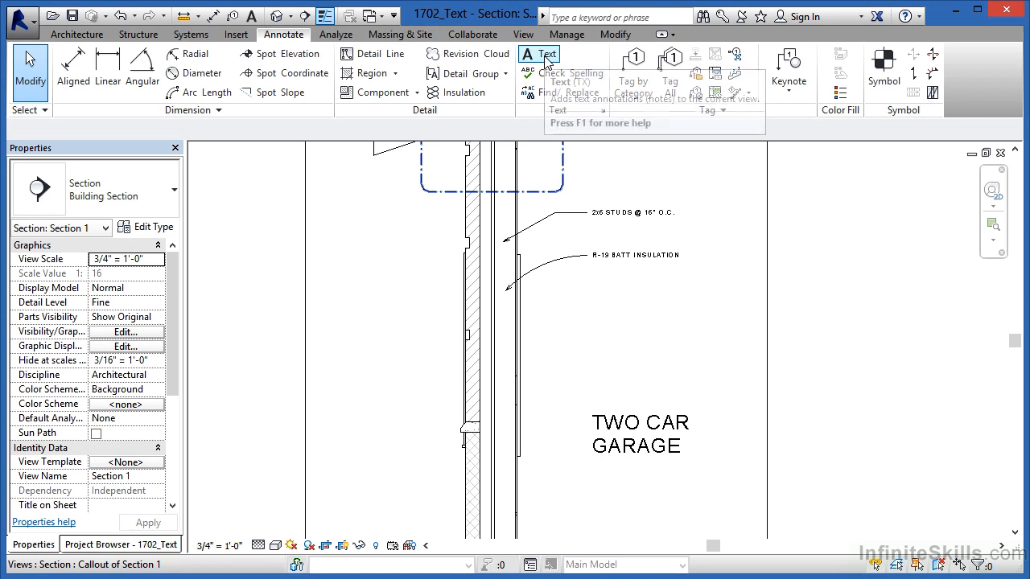
Add a 3/32" Arial AIR SPACE note with a straight leader to the wall cavity.
click(538, 62)
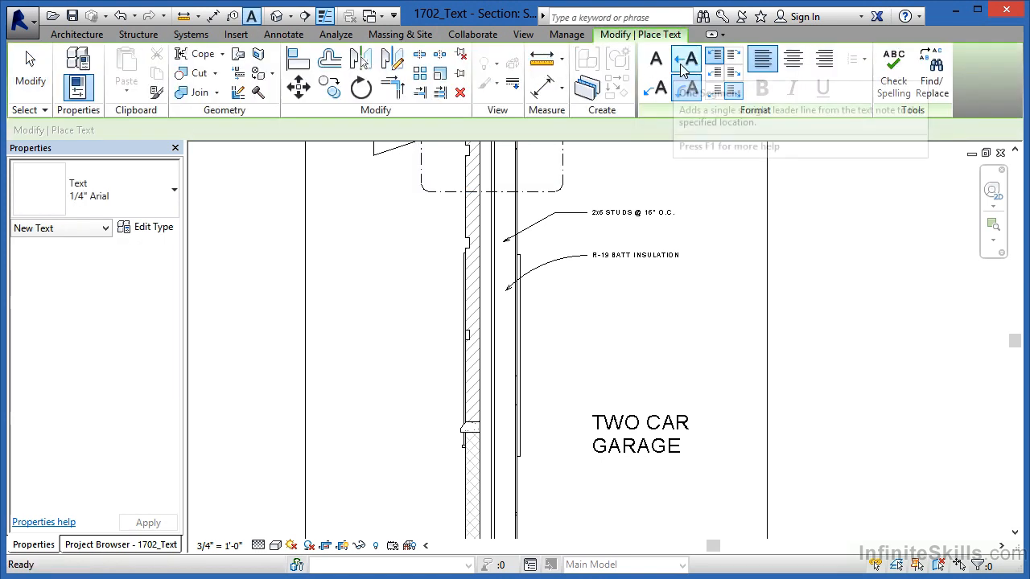
mouse_move(690, 60)
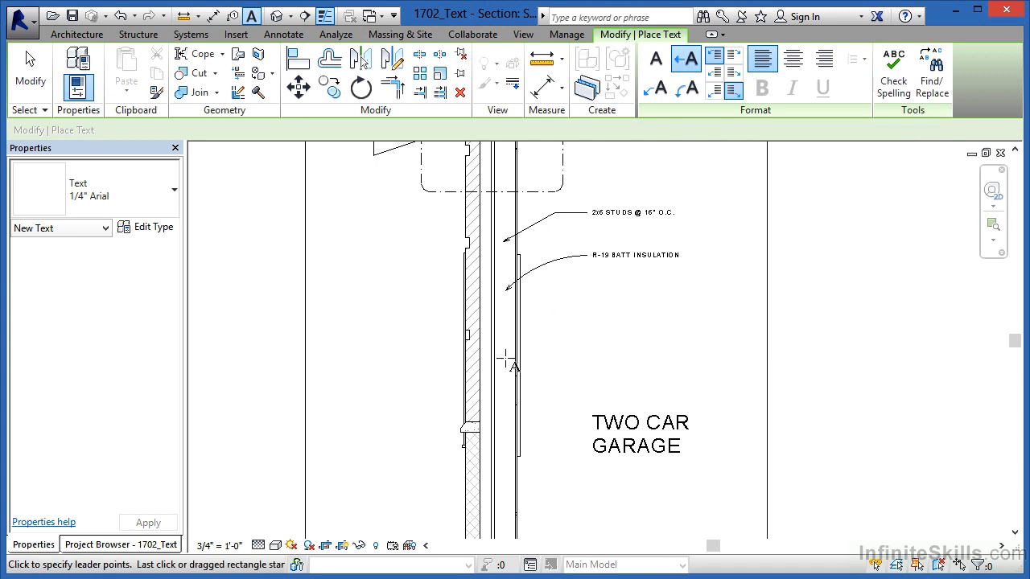
mouse_move(491, 362)
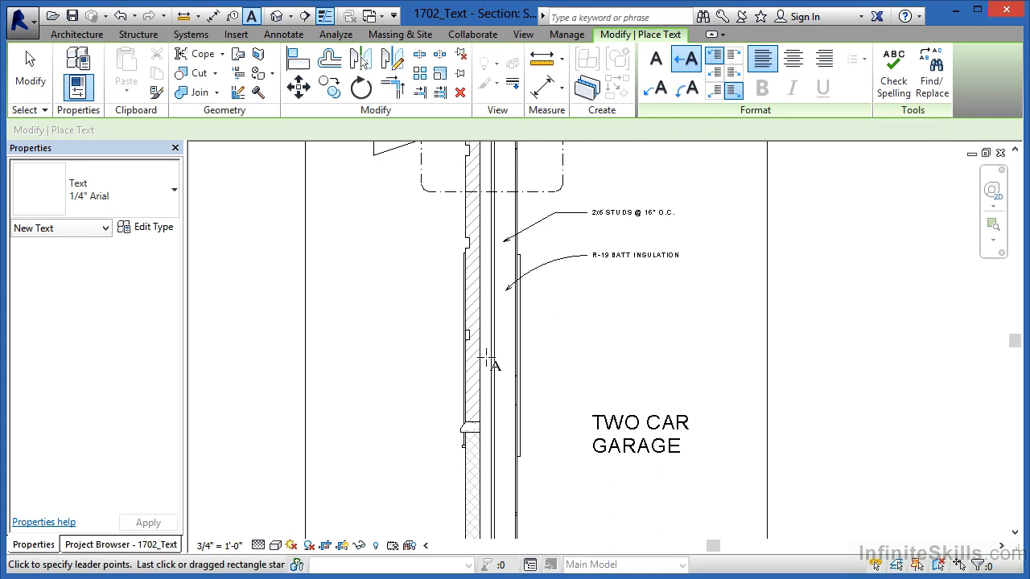
click(592, 356)
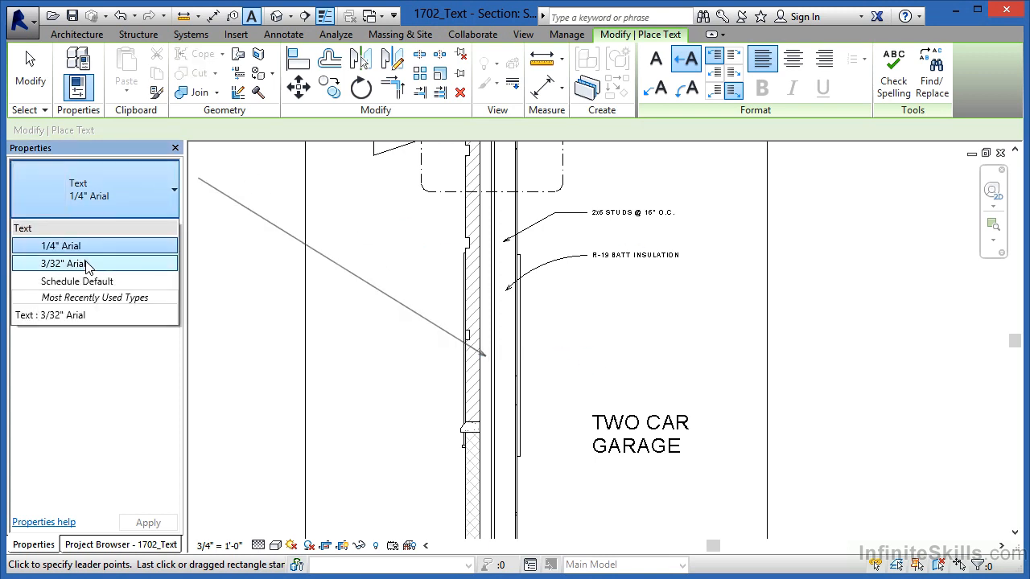
click(61, 264)
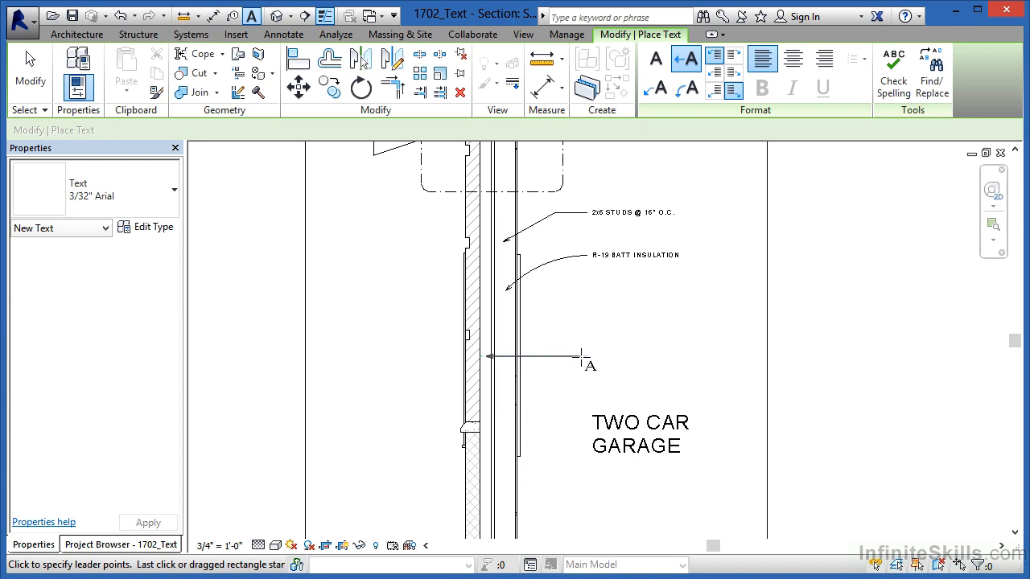
click(581, 356)
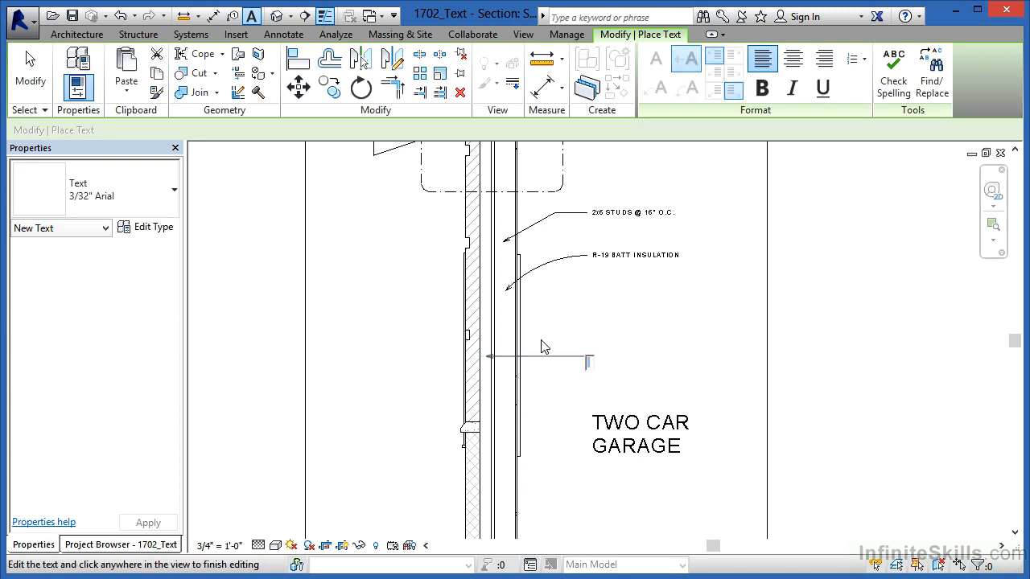
mouse_move(563, 393)
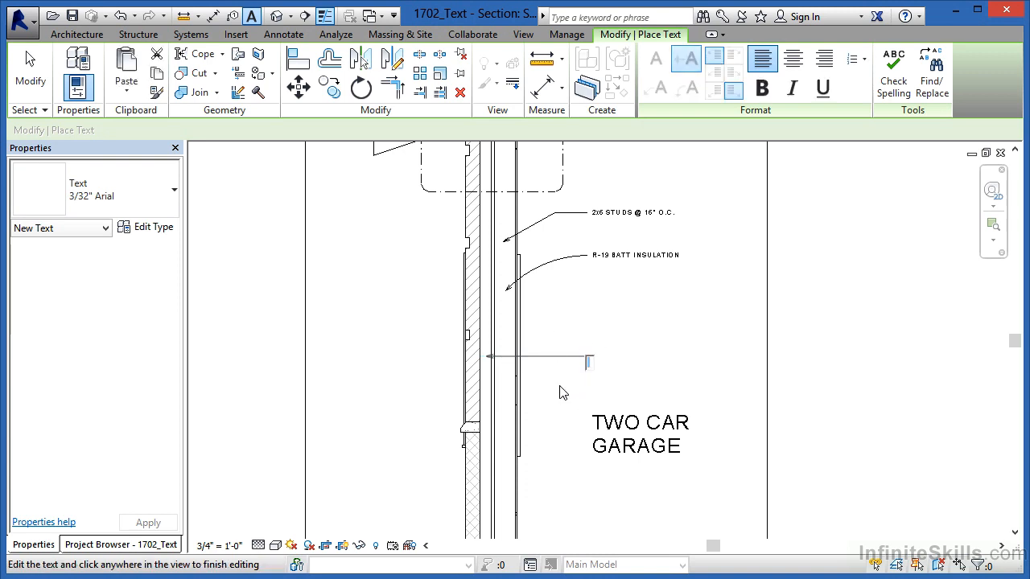
text(AIR SPACE)
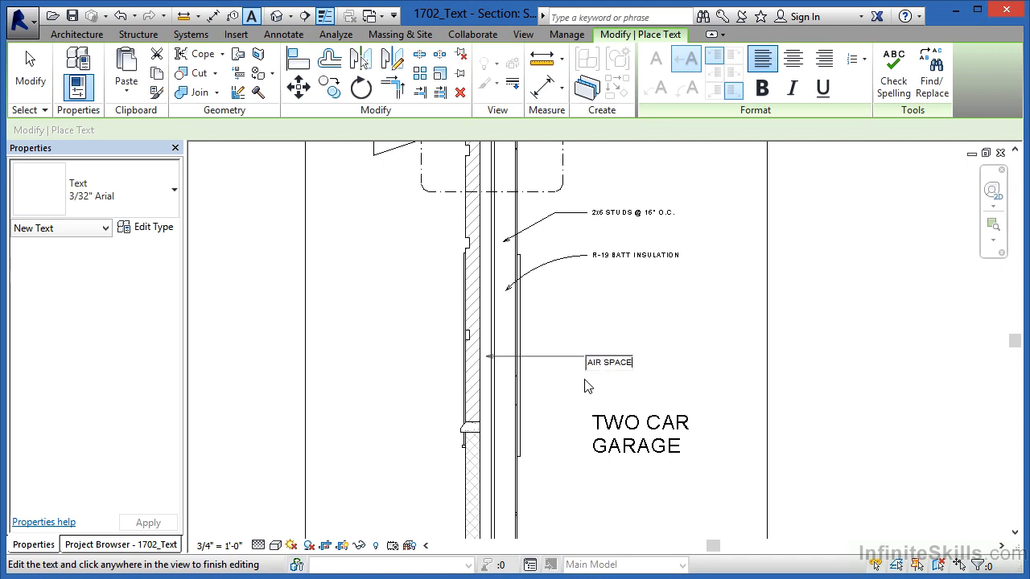
click(94, 189)
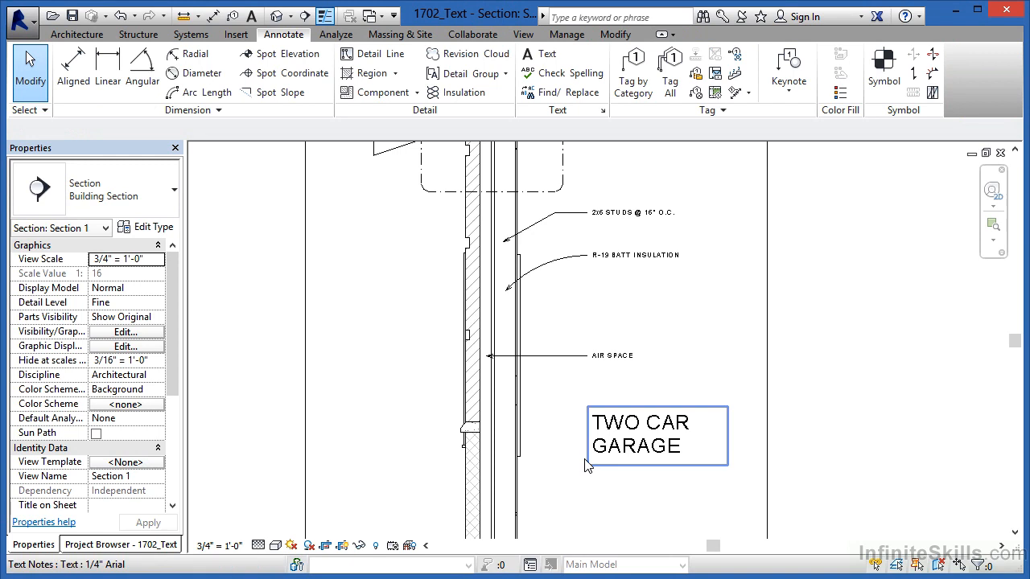
click(612, 356)
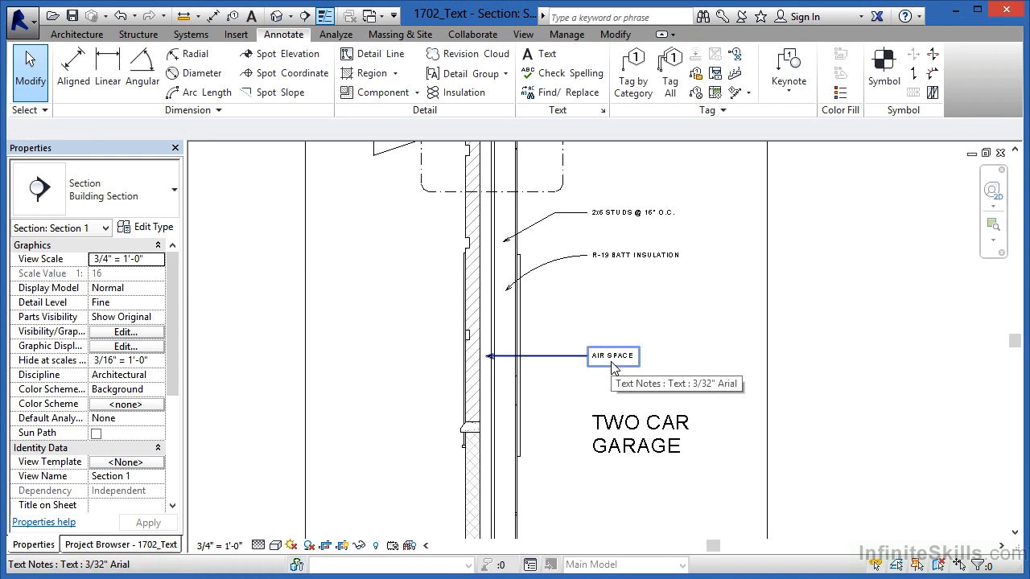
mouse_move(614, 364)
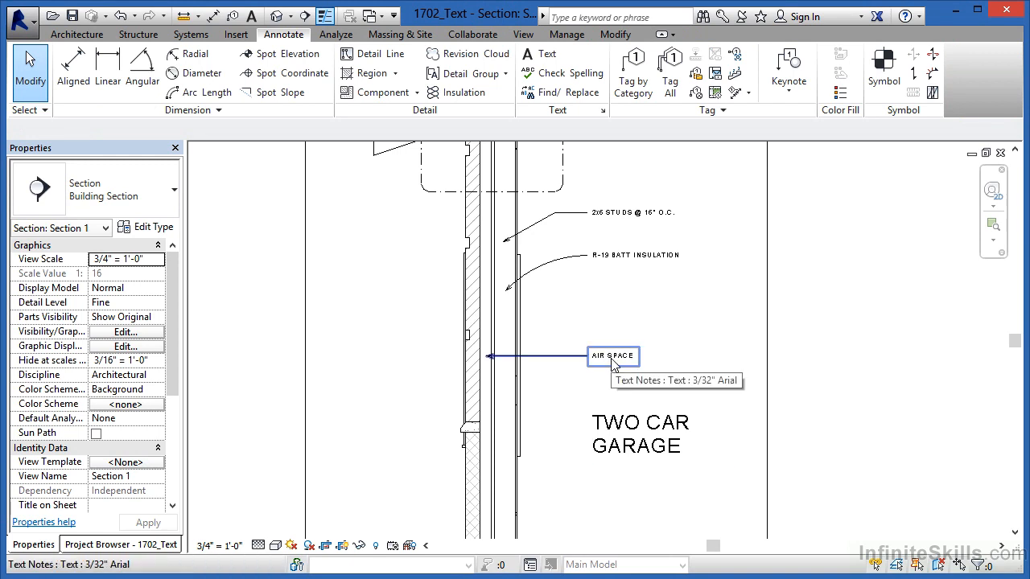
click(613, 356)
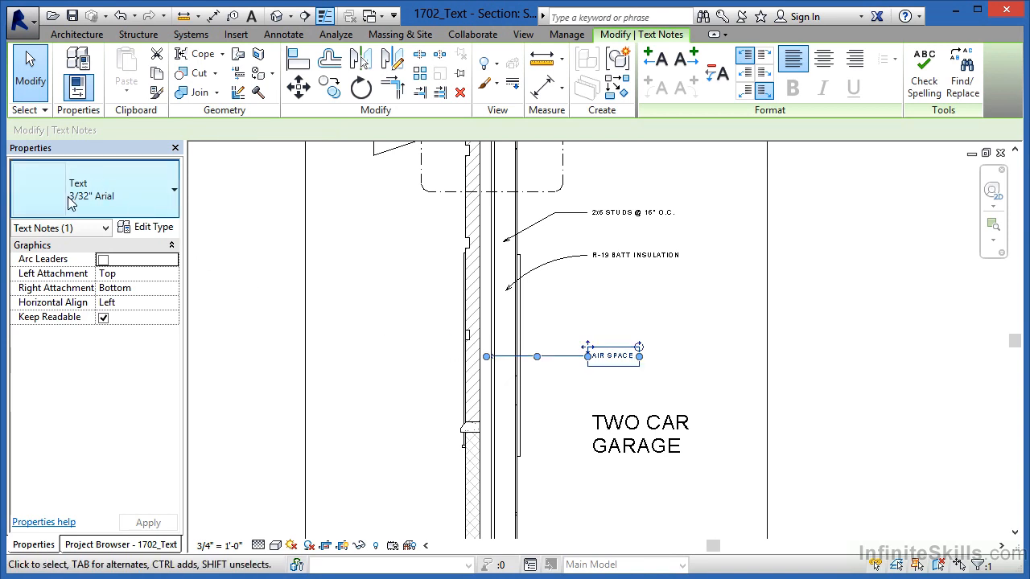
click(166, 191)
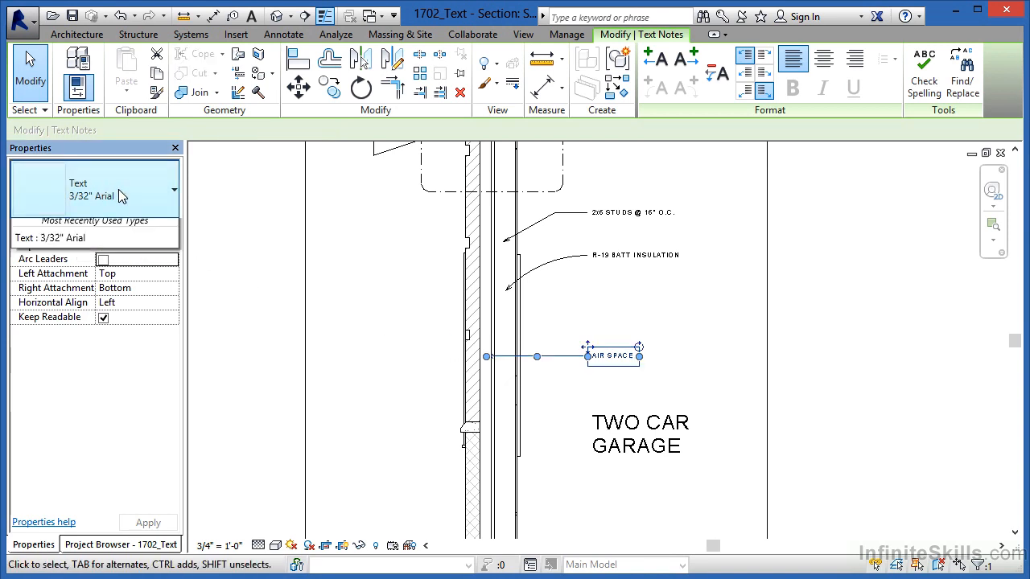
click(168, 191)
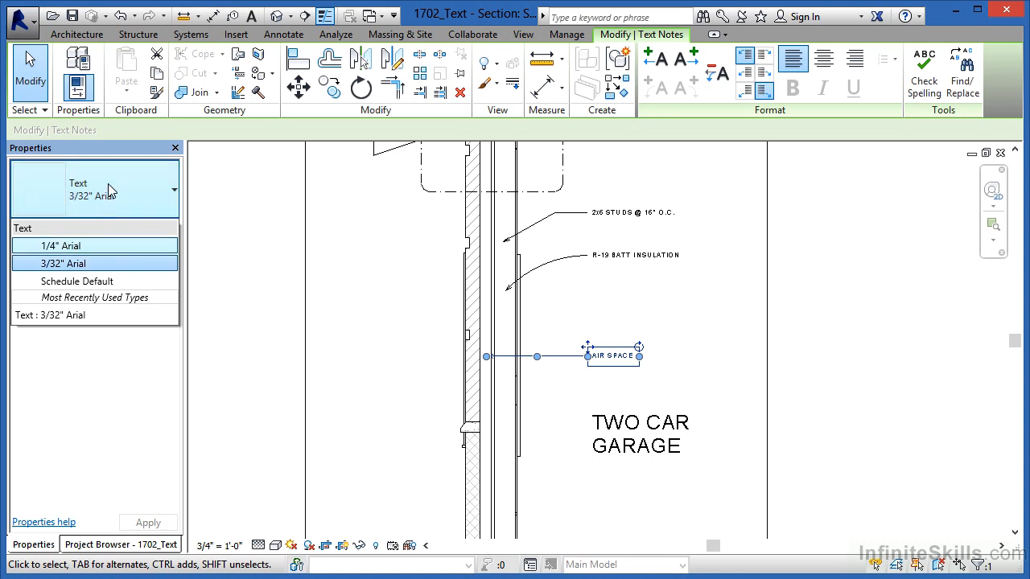
click(63, 263)
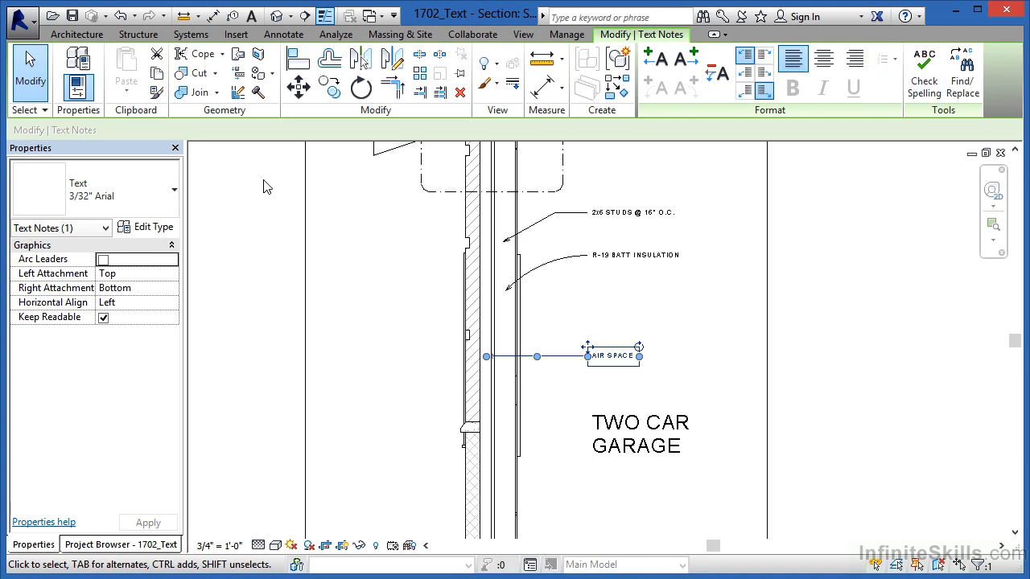
mouse_move(151, 228)
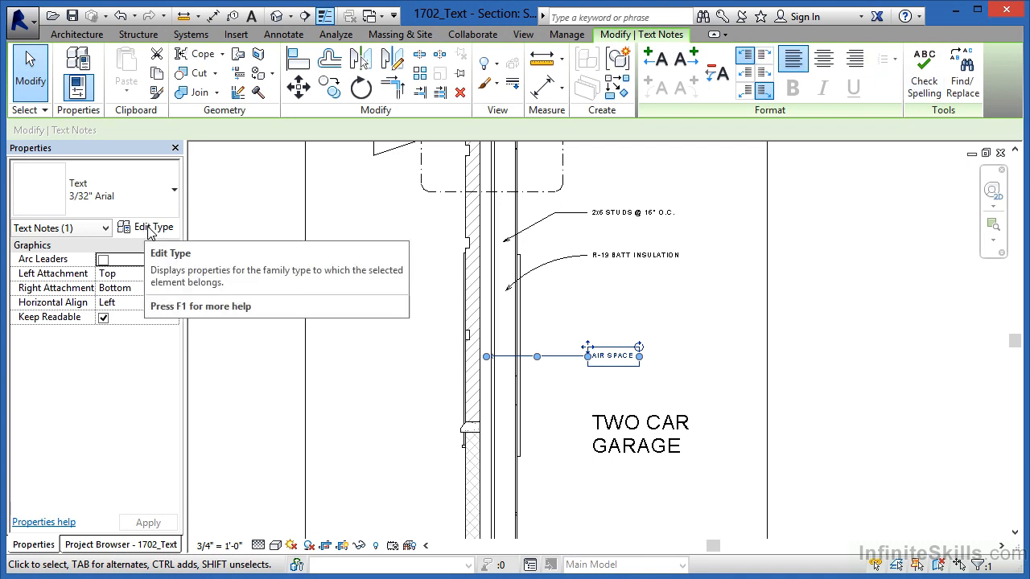
click(153, 226)
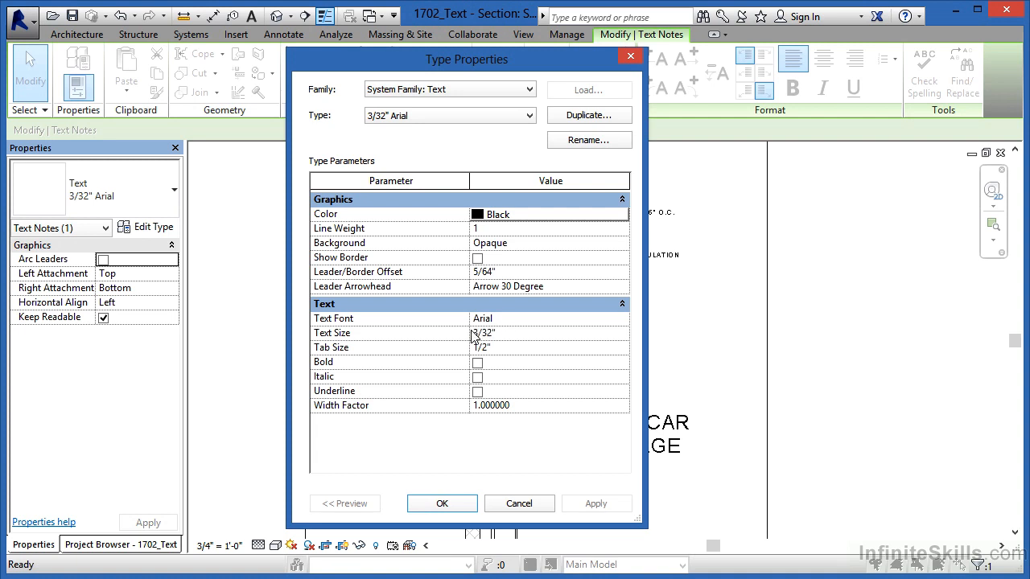
mouse_move(480, 352)
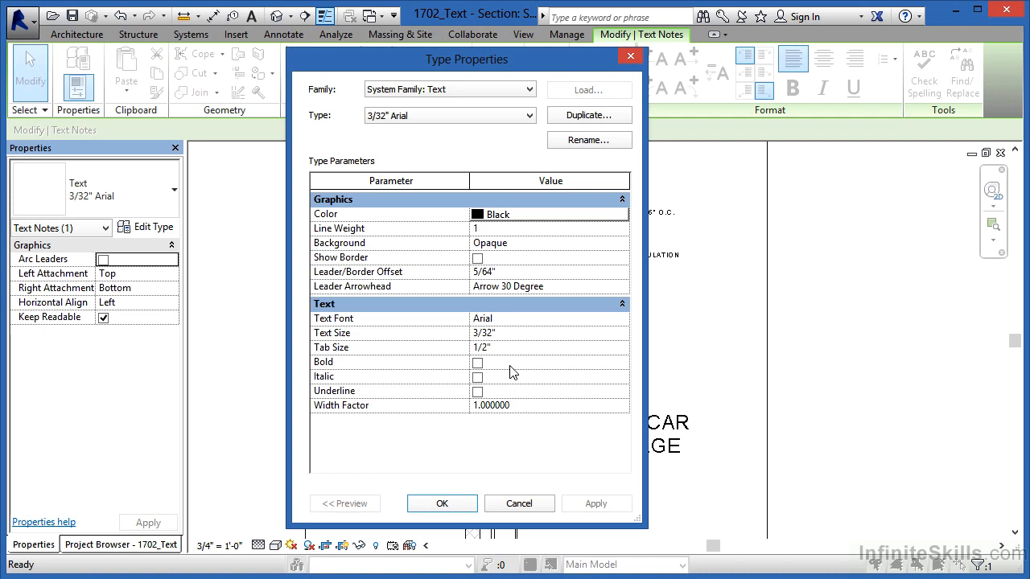
mouse_move(508, 293)
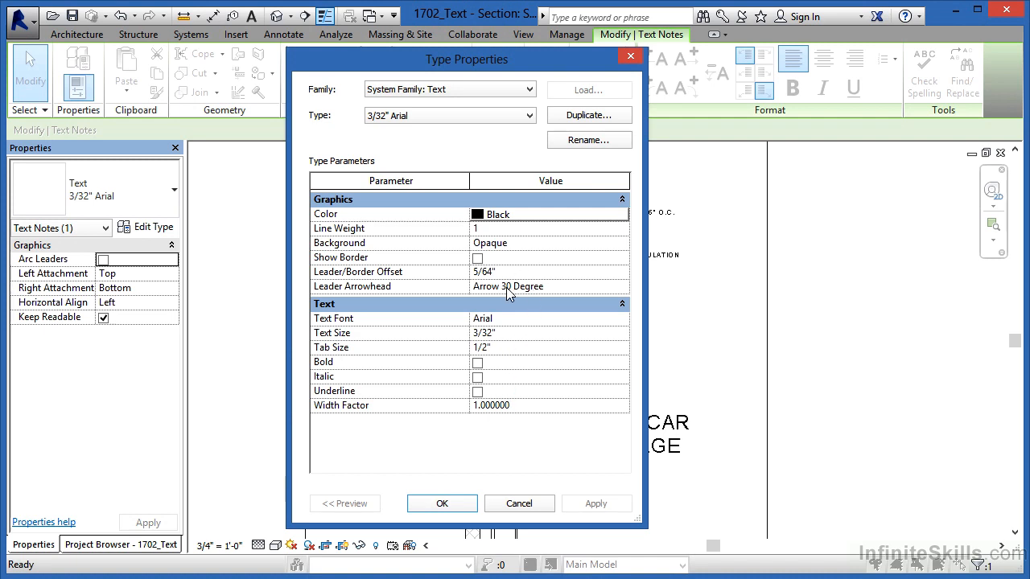
mouse_move(462, 400)
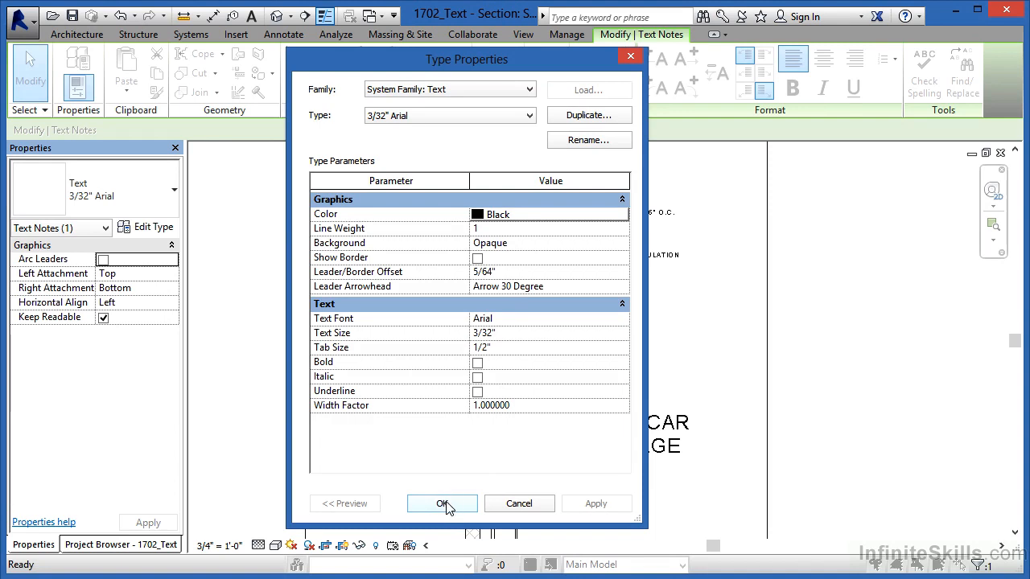
click(441, 503)
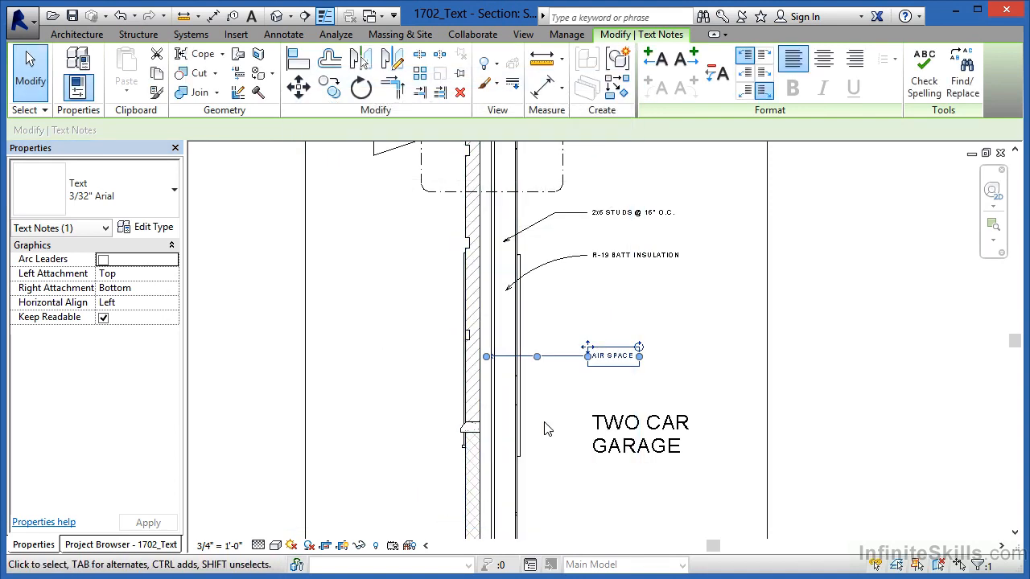
Start another text note from the Annotate tab with a Two Segments leader.
click(282, 34)
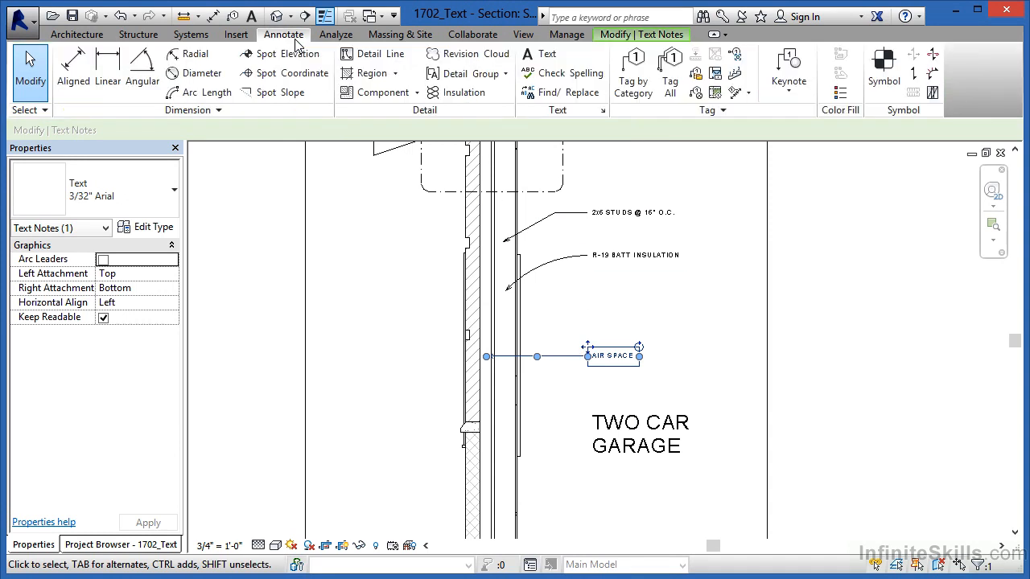
mouse_move(538, 54)
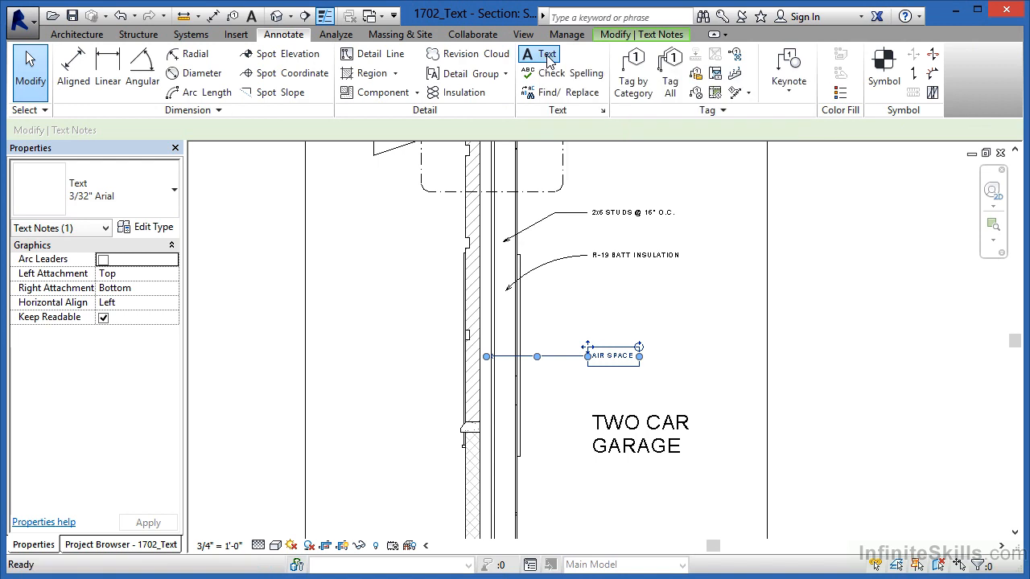
click(538, 54)
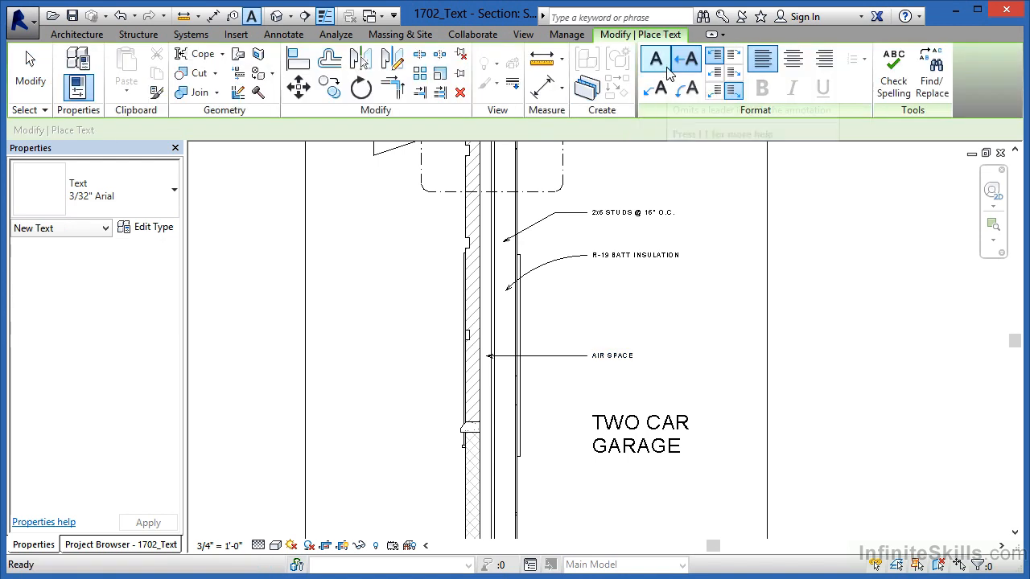
mouse_move(657, 88)
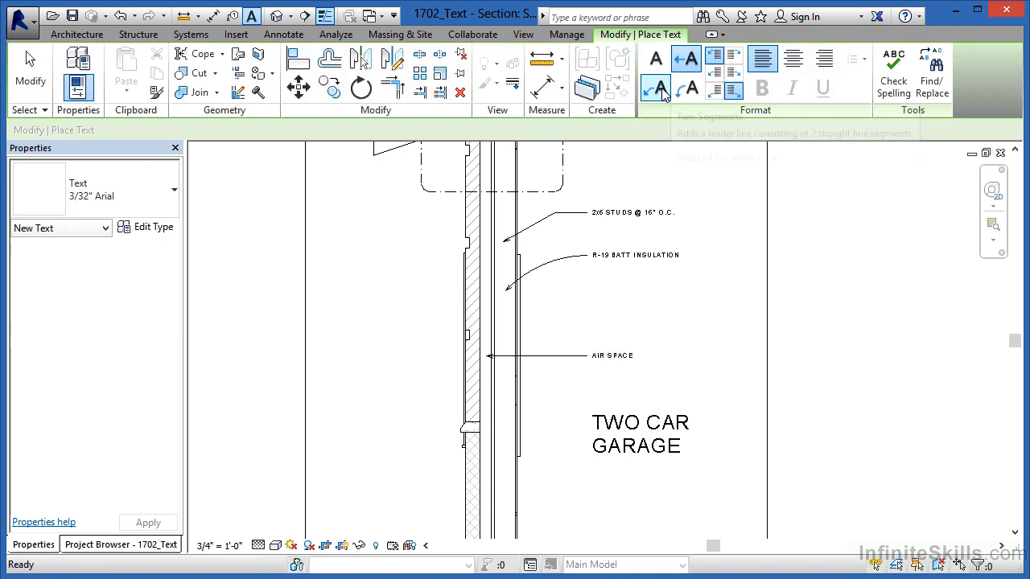
click(656, 88)
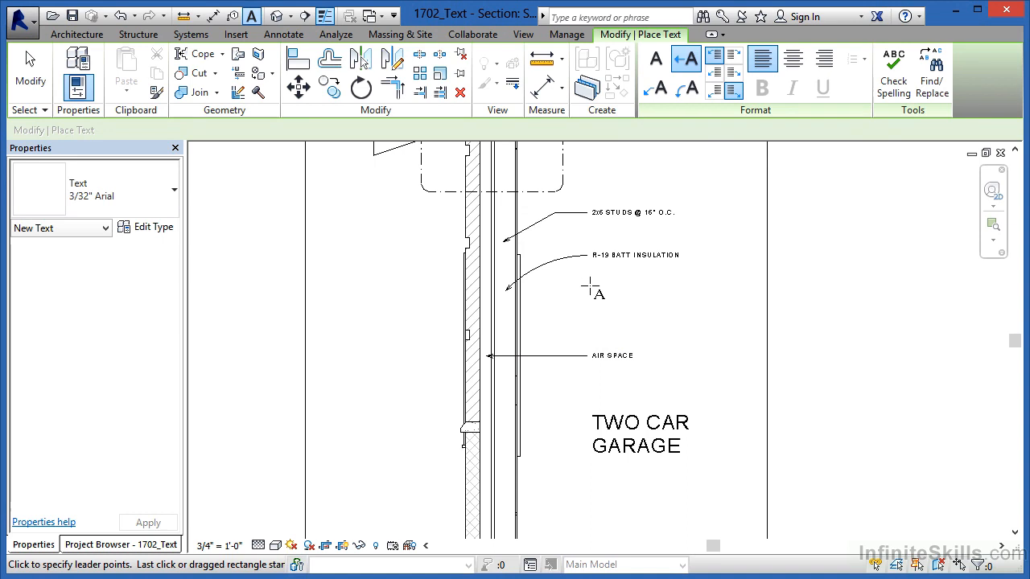